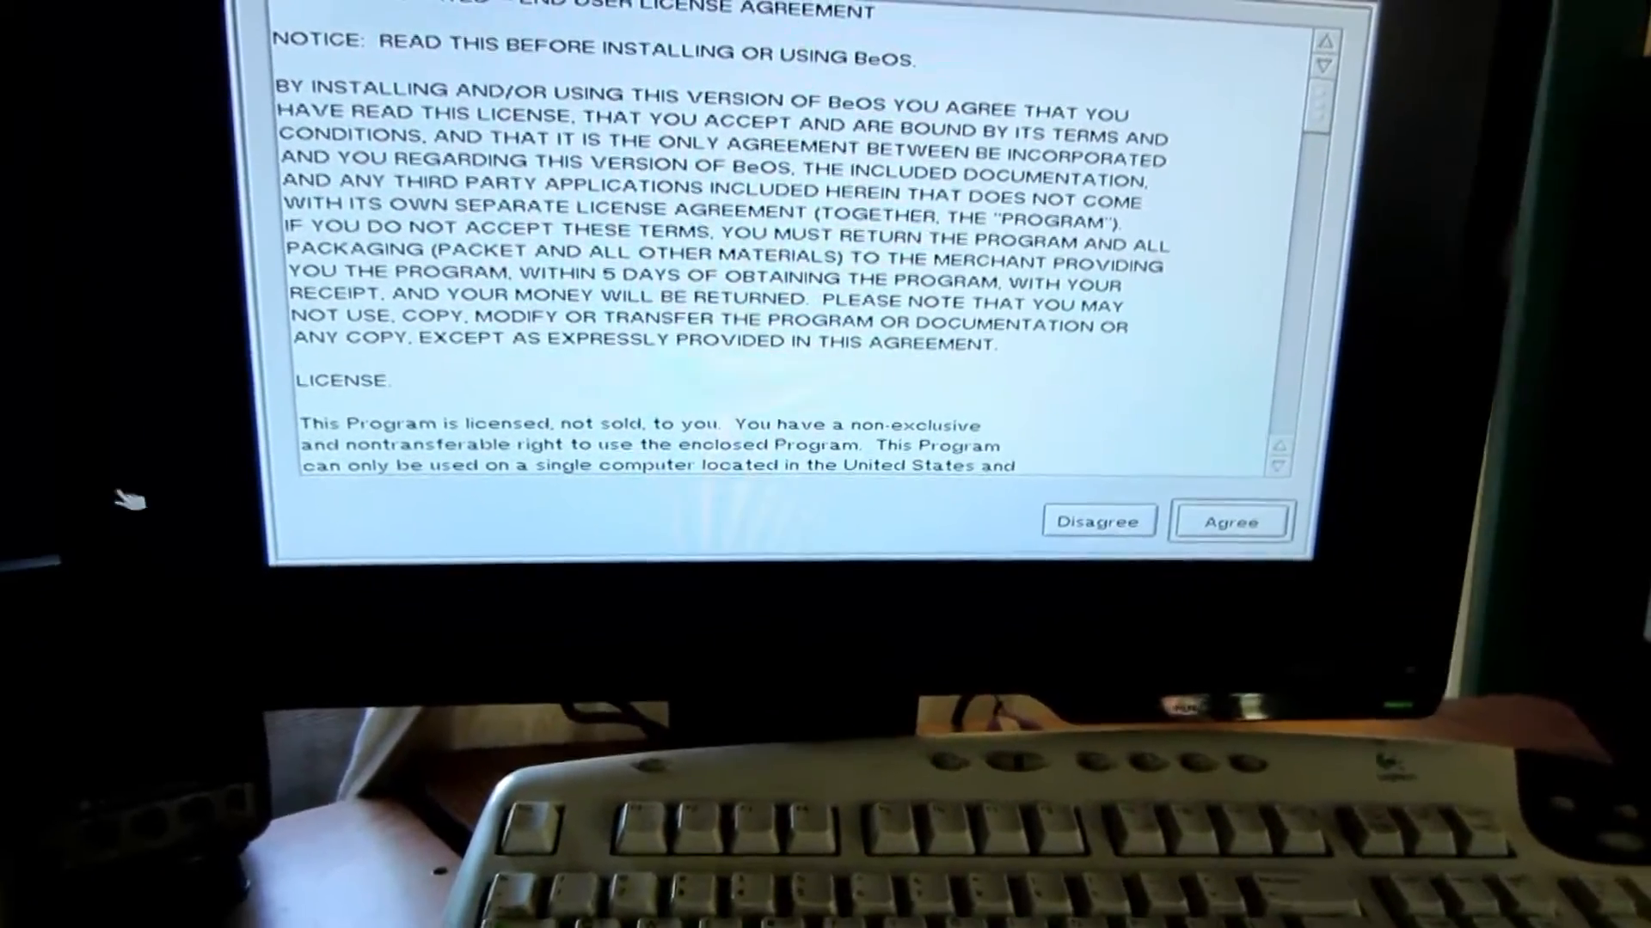
# Agree to the license, begin installing onto HP_PAVILION and accept initializing the disk.
pyautogui.click(1228, 521)
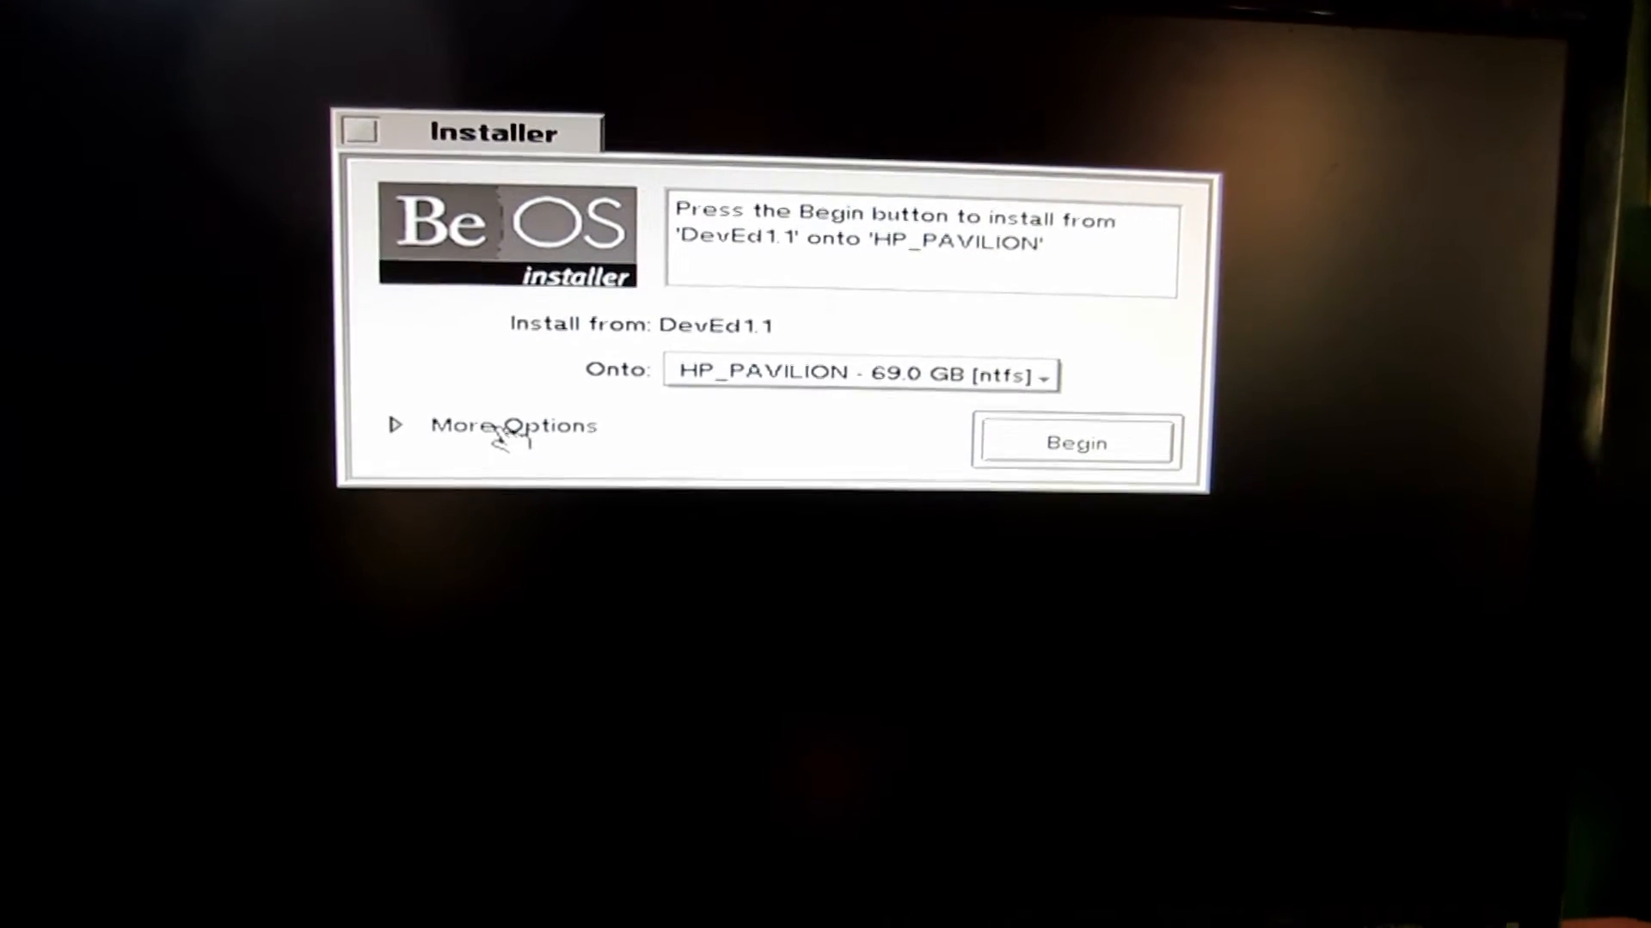
pyautogui.click(1076, 442)
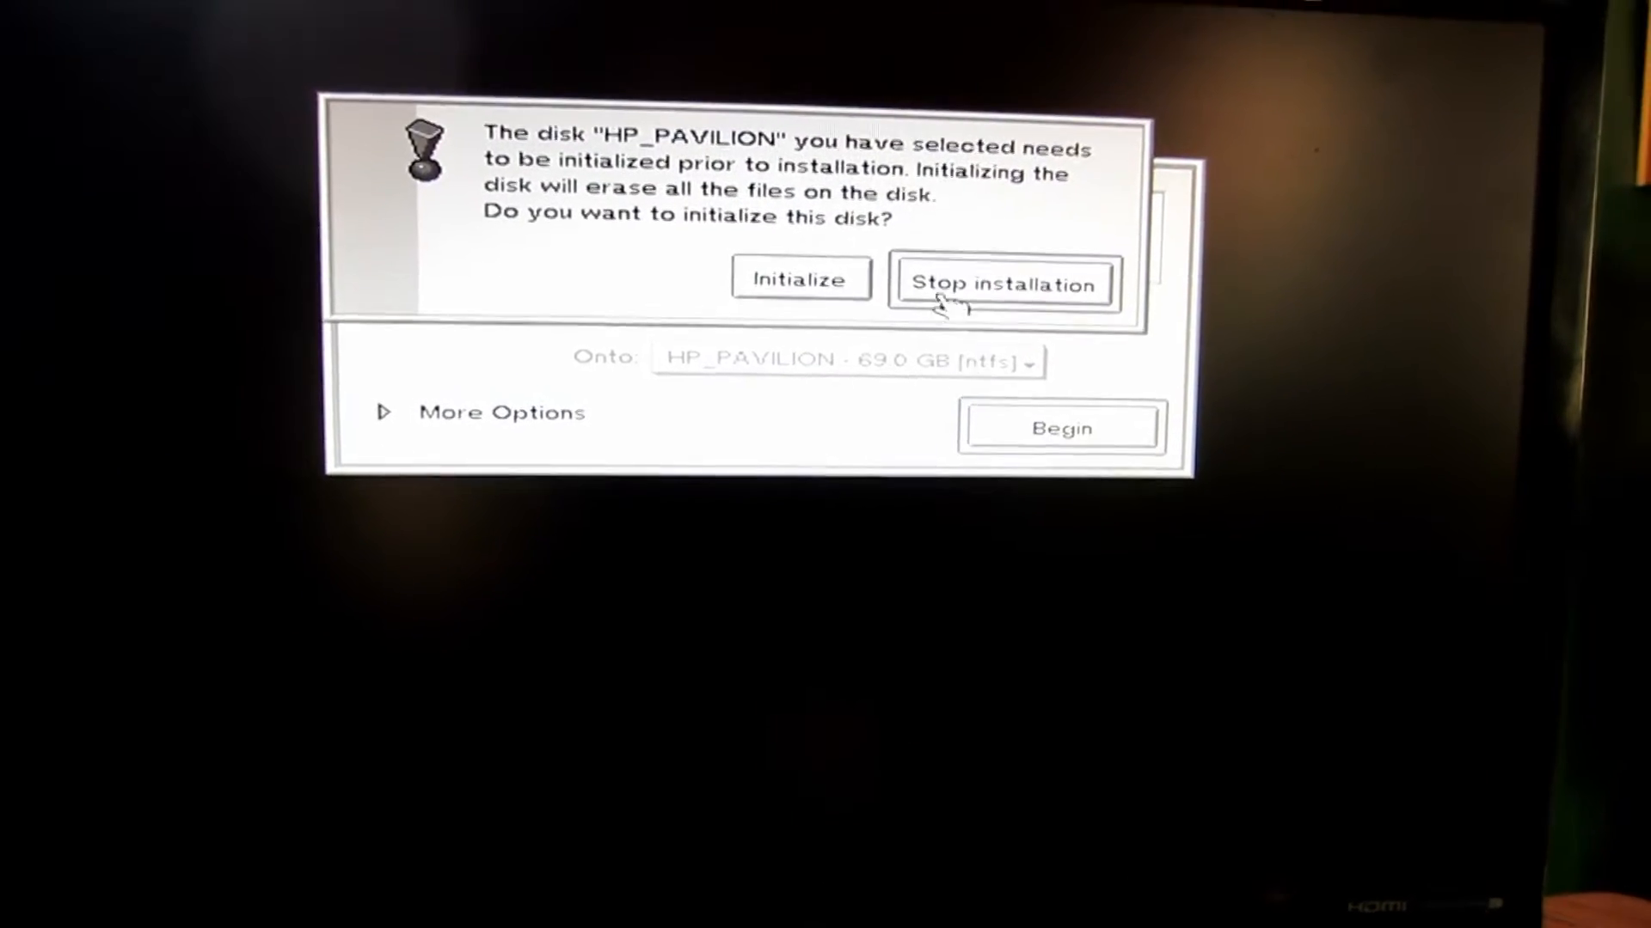
pyautogui.click(810, 377)
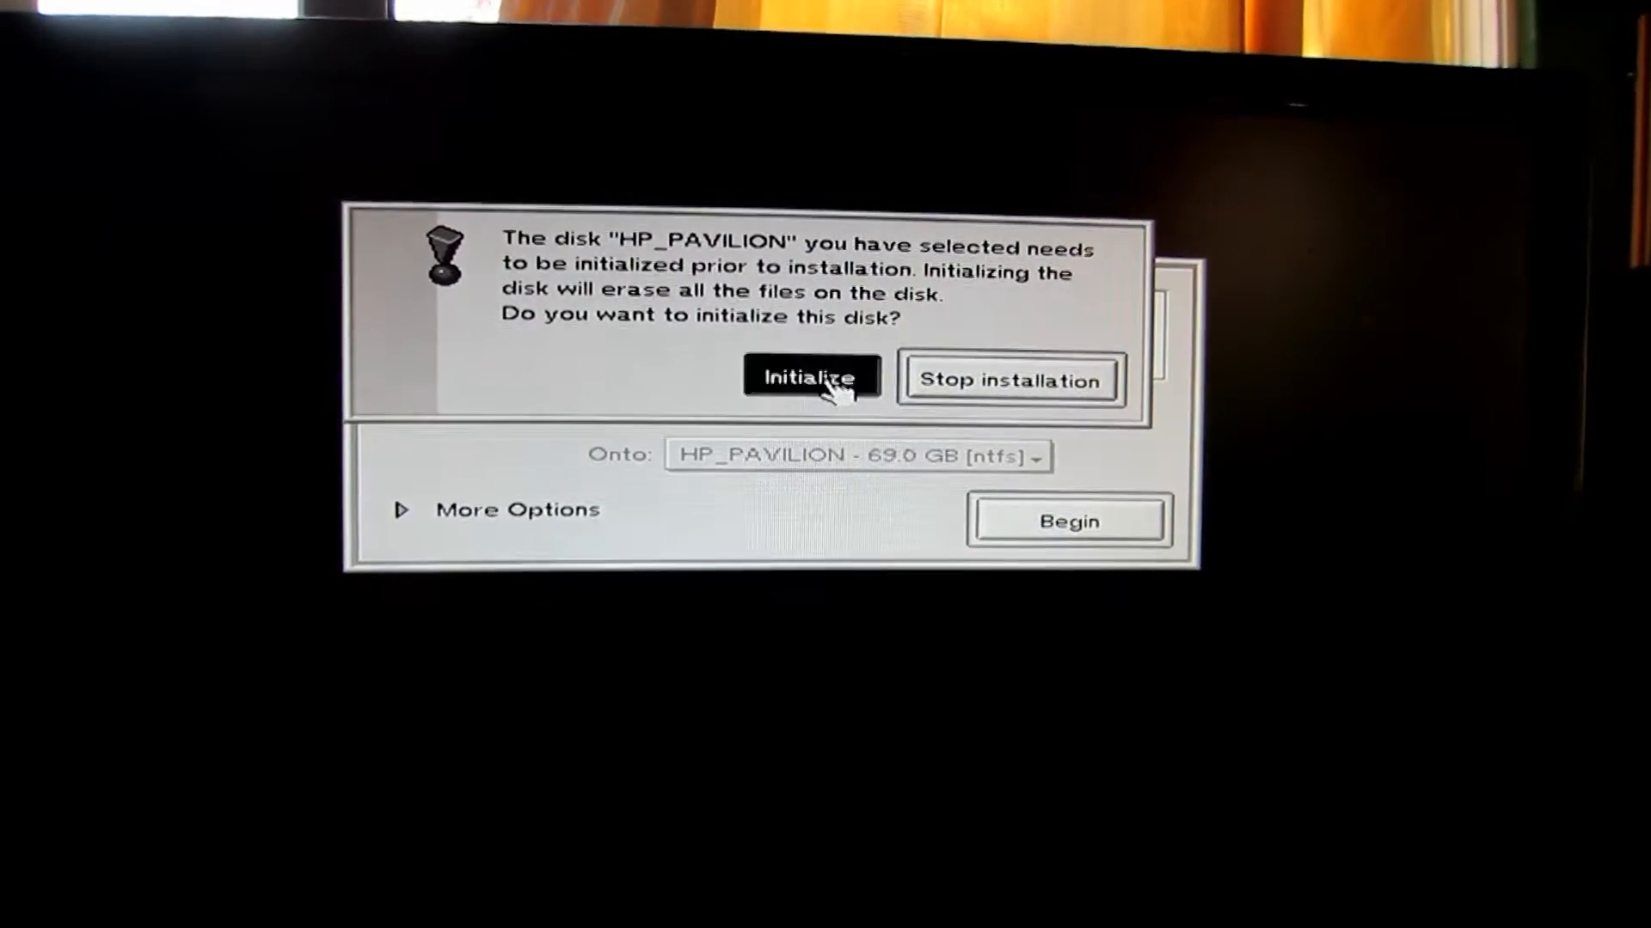
pyautogui.click(810, 376)
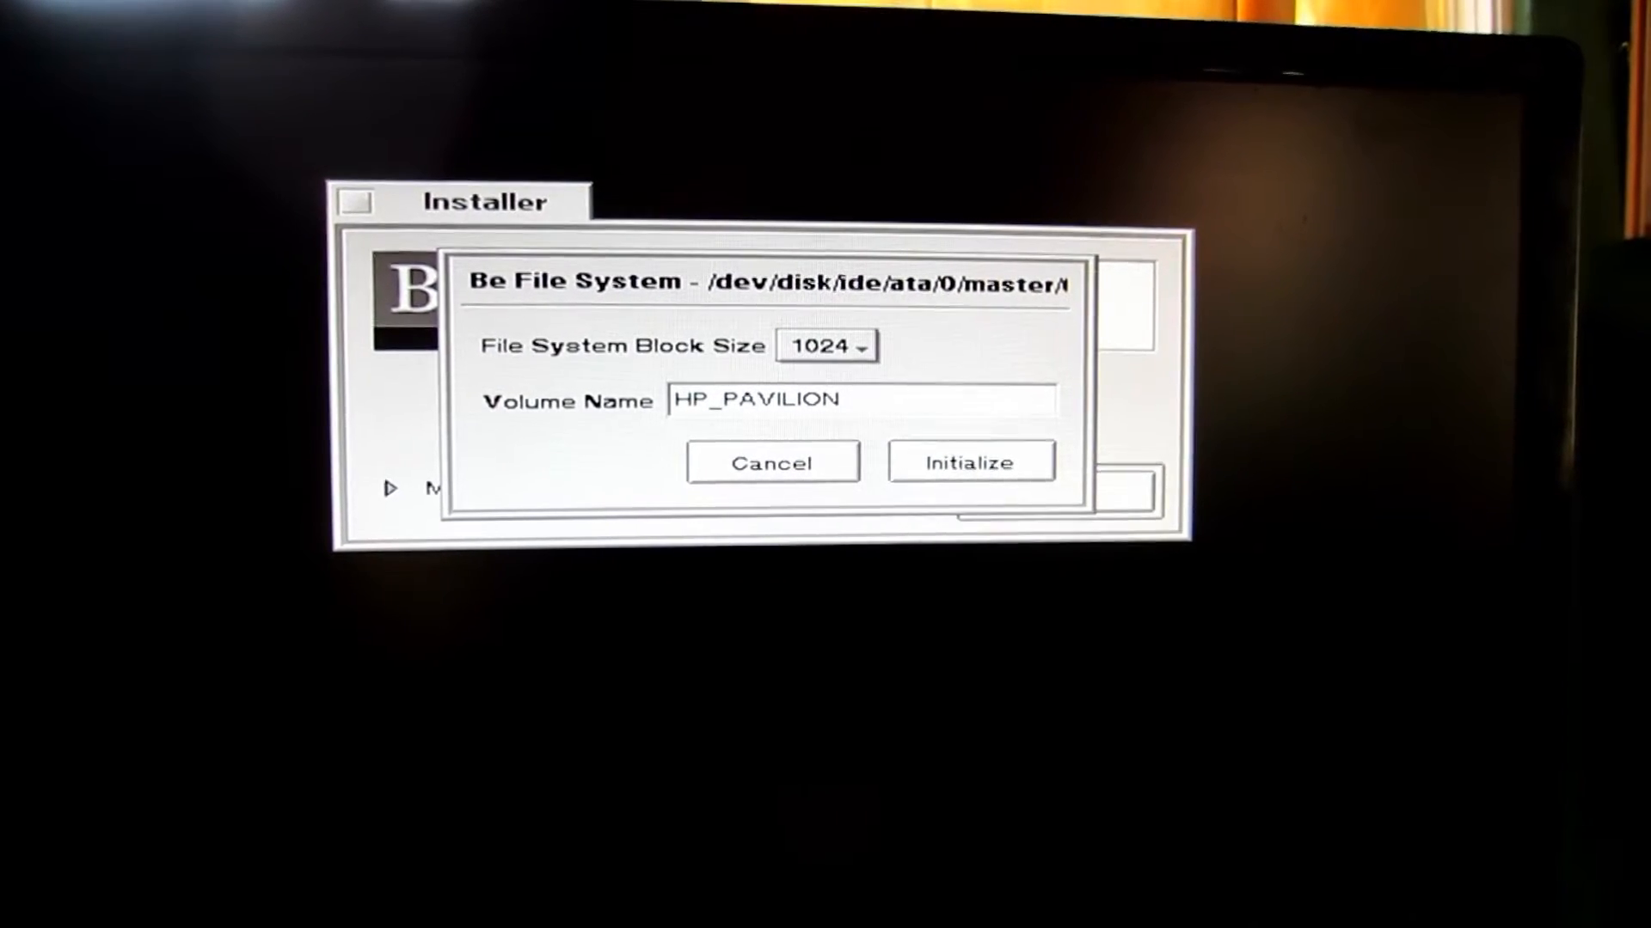
# Name the volume beos and initialize it, confirming the wipe; the attempt errors out.
pyautogui.tripleClick(858, 398)
pyautogui.write('b')
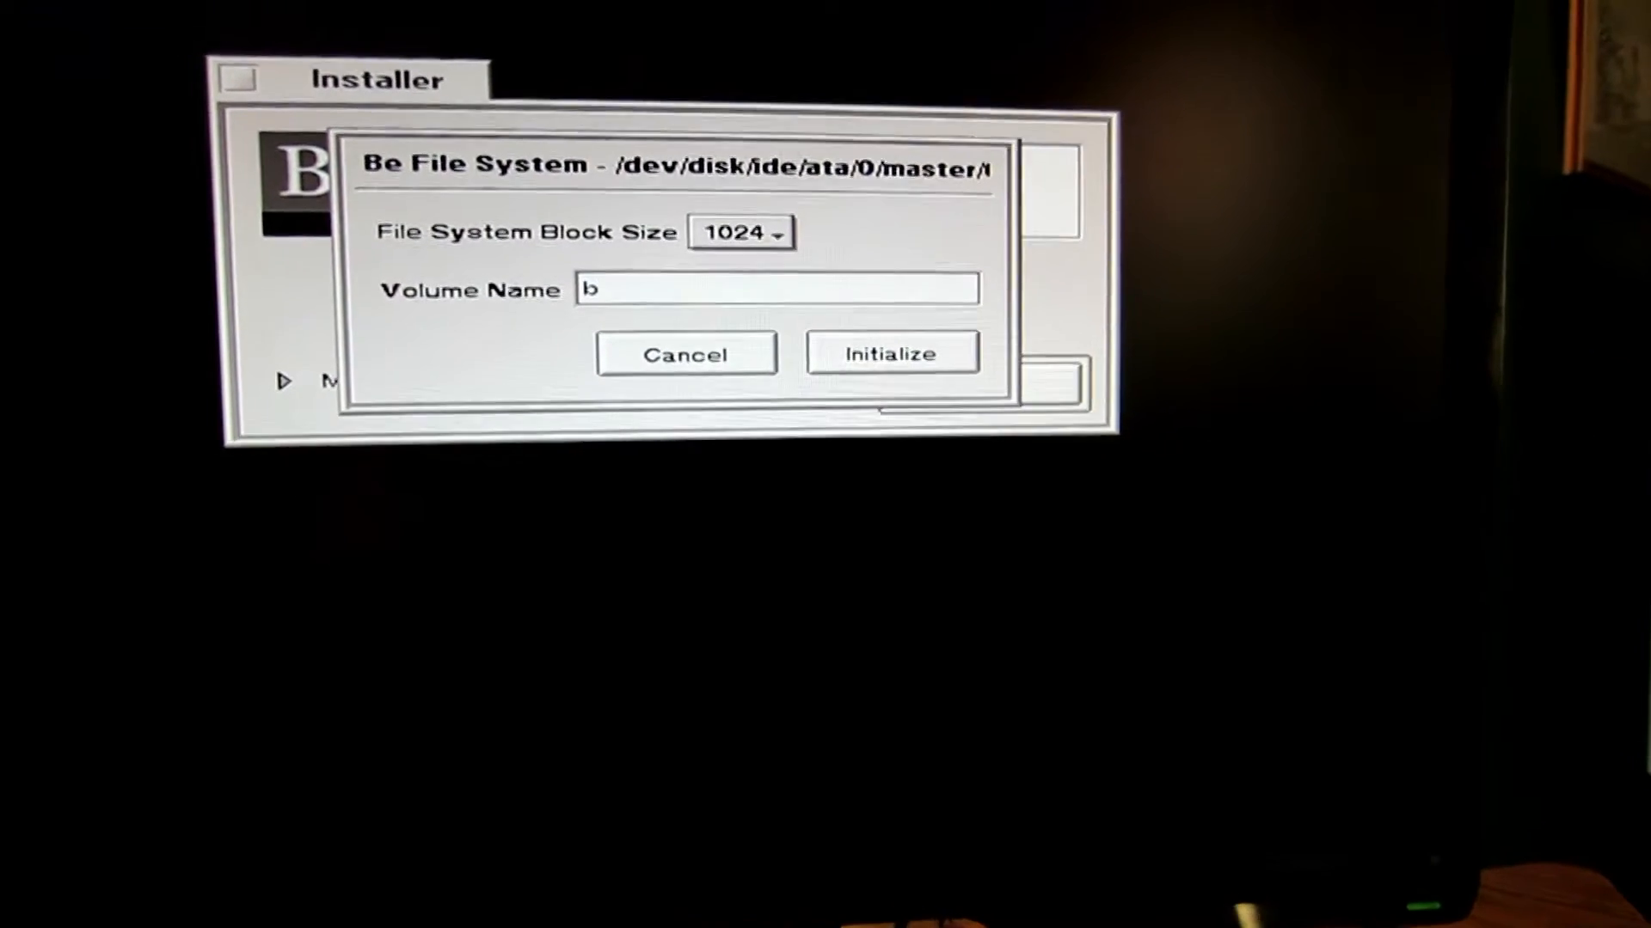
pyautogui.write('ed')
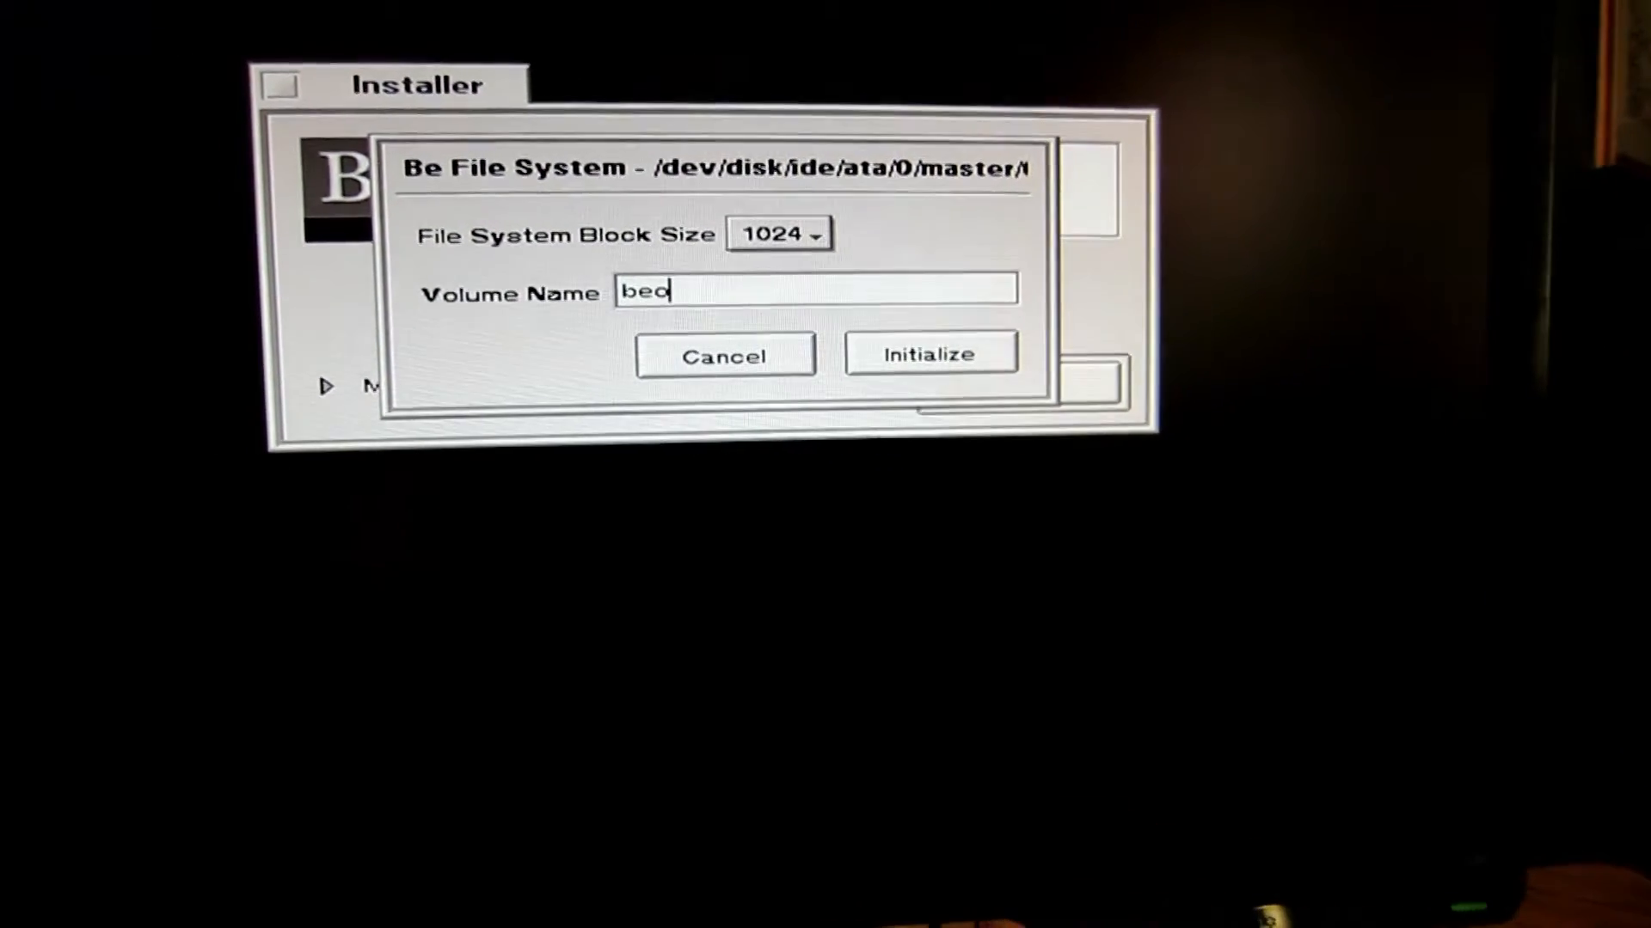
pyautogui.write('s')
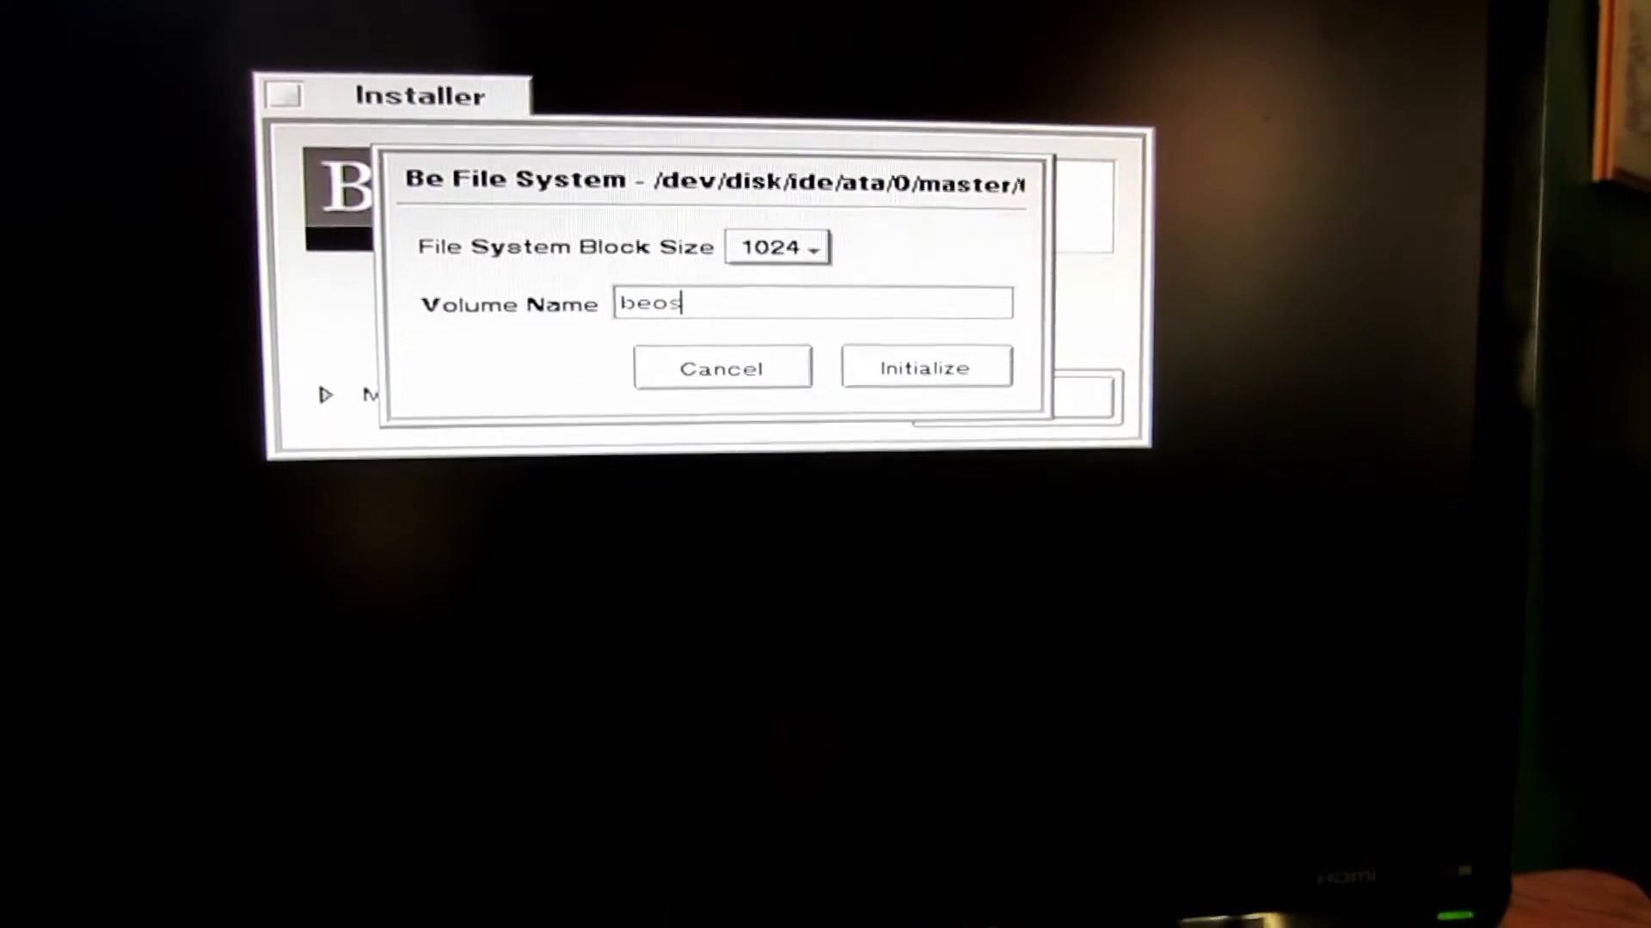
pyautogui.click(925, 368)
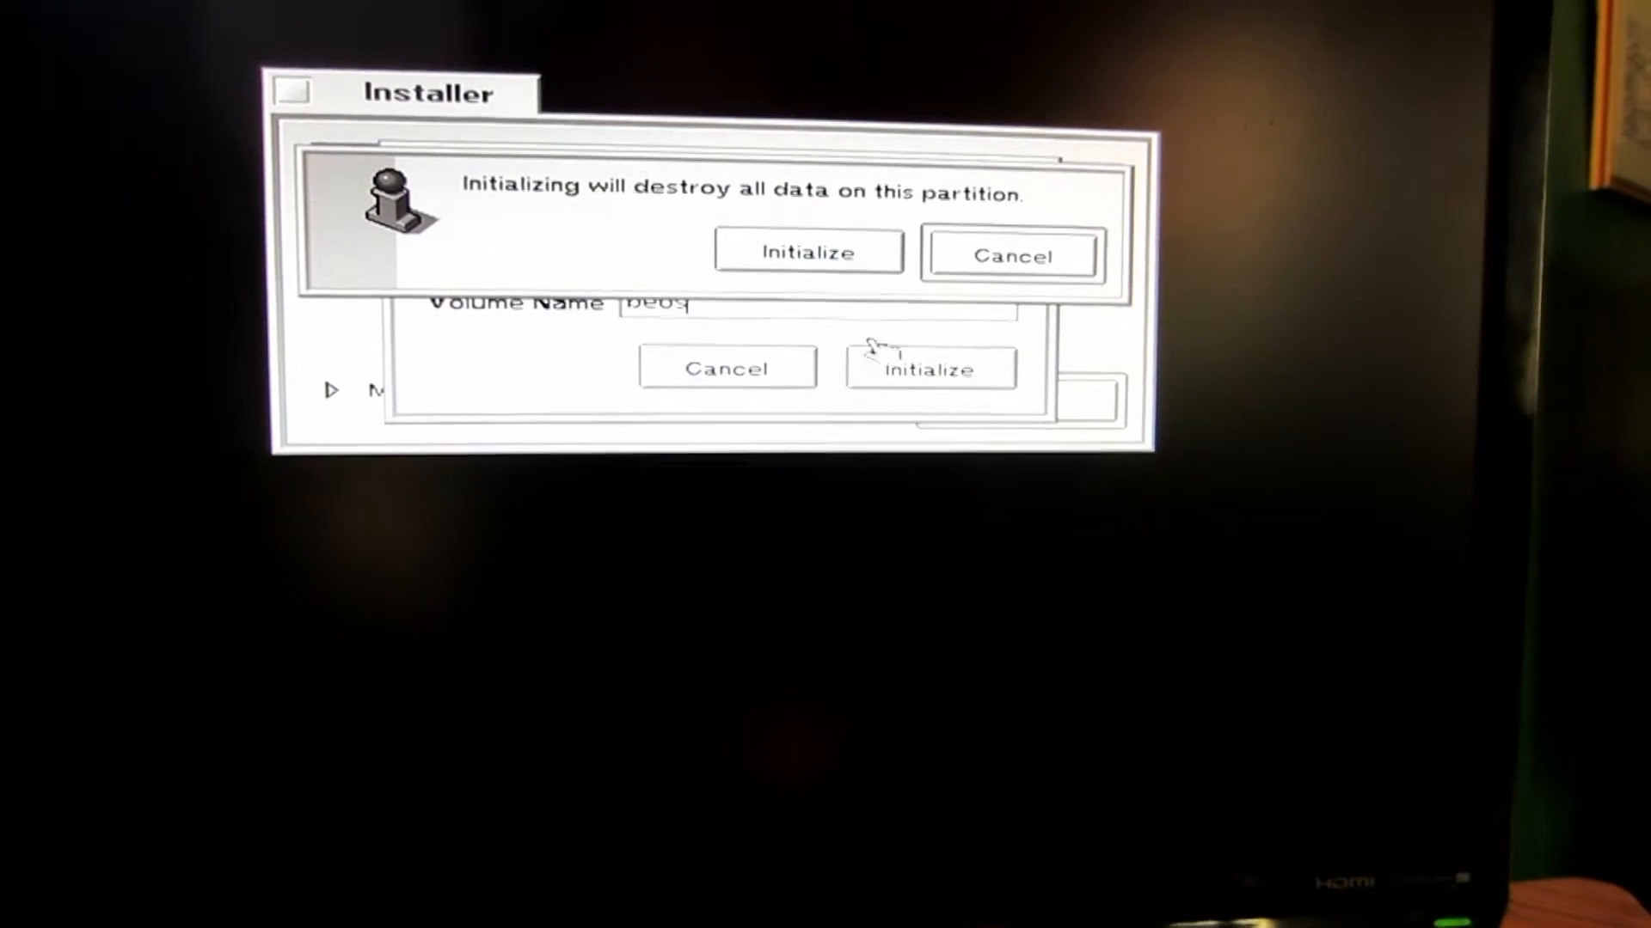
pyautogui.click(809, 251)
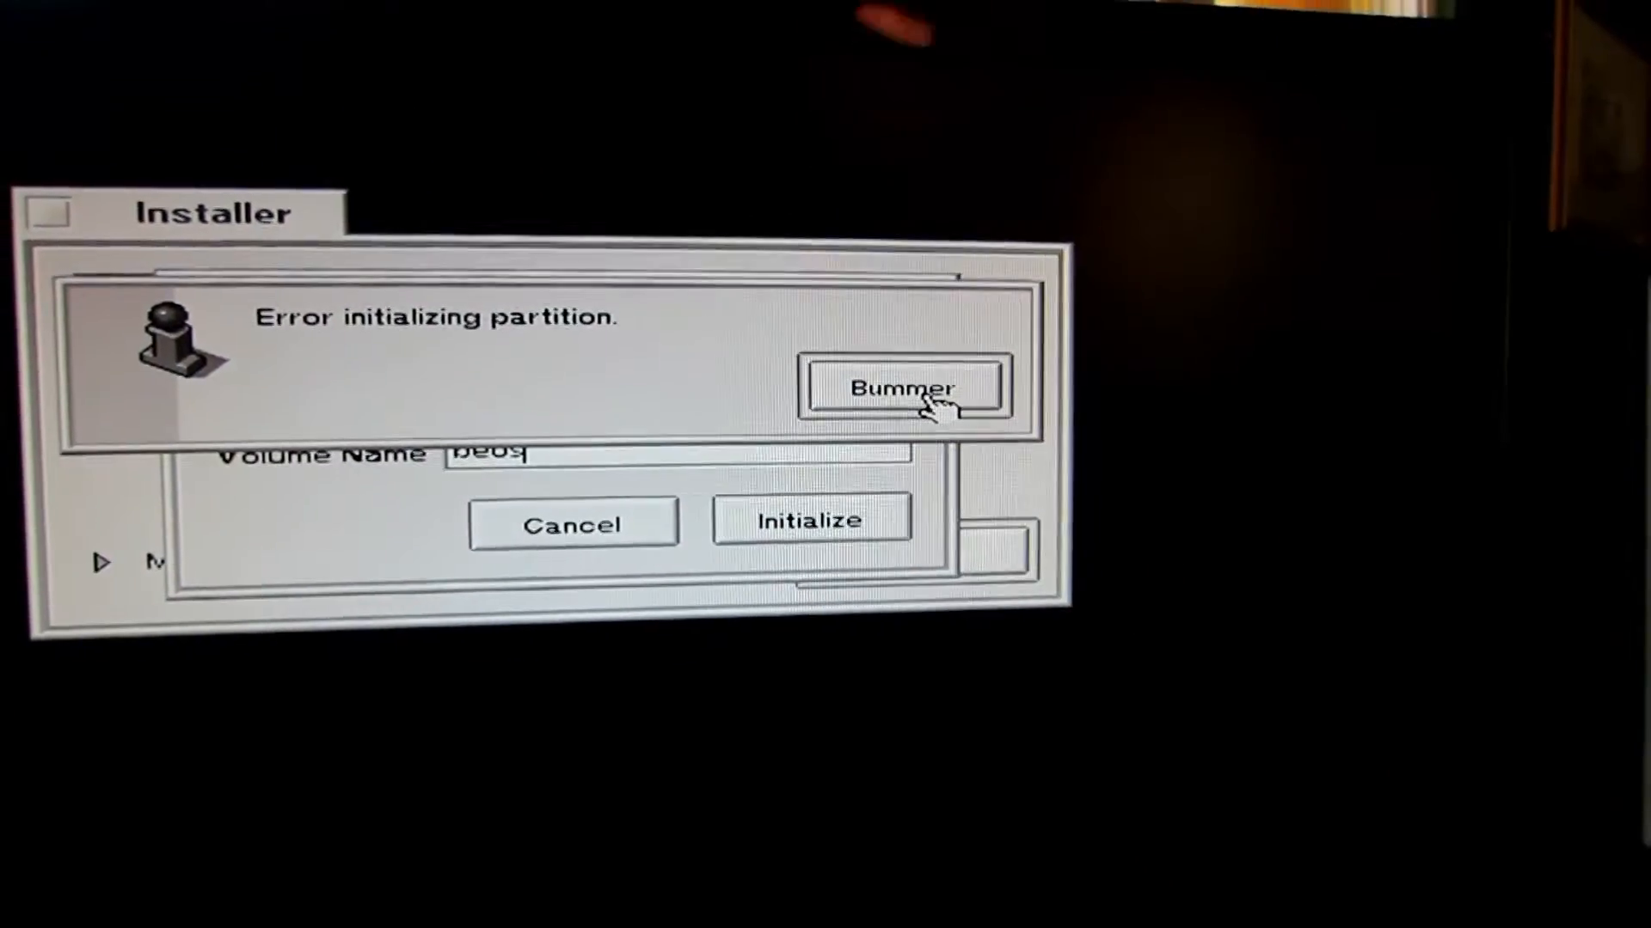
pyautogui.click(903, 386)
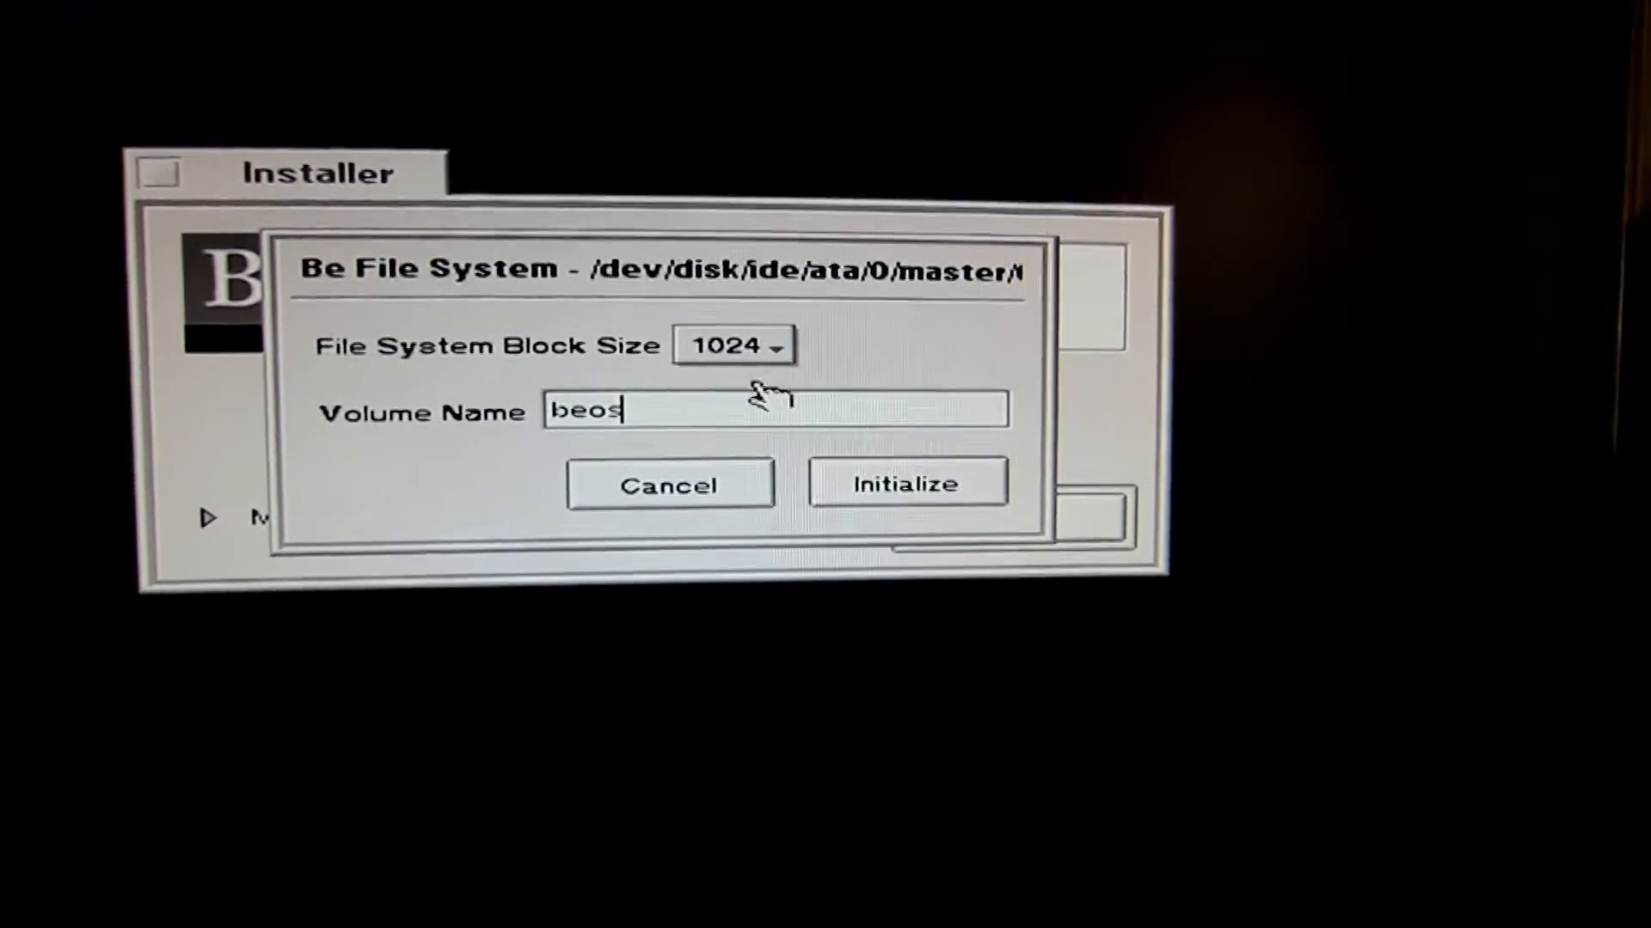
# Retry initializing volume beos with the block size choices; it fails again and returns to the install screen.
pyautogui.click(903, 481)
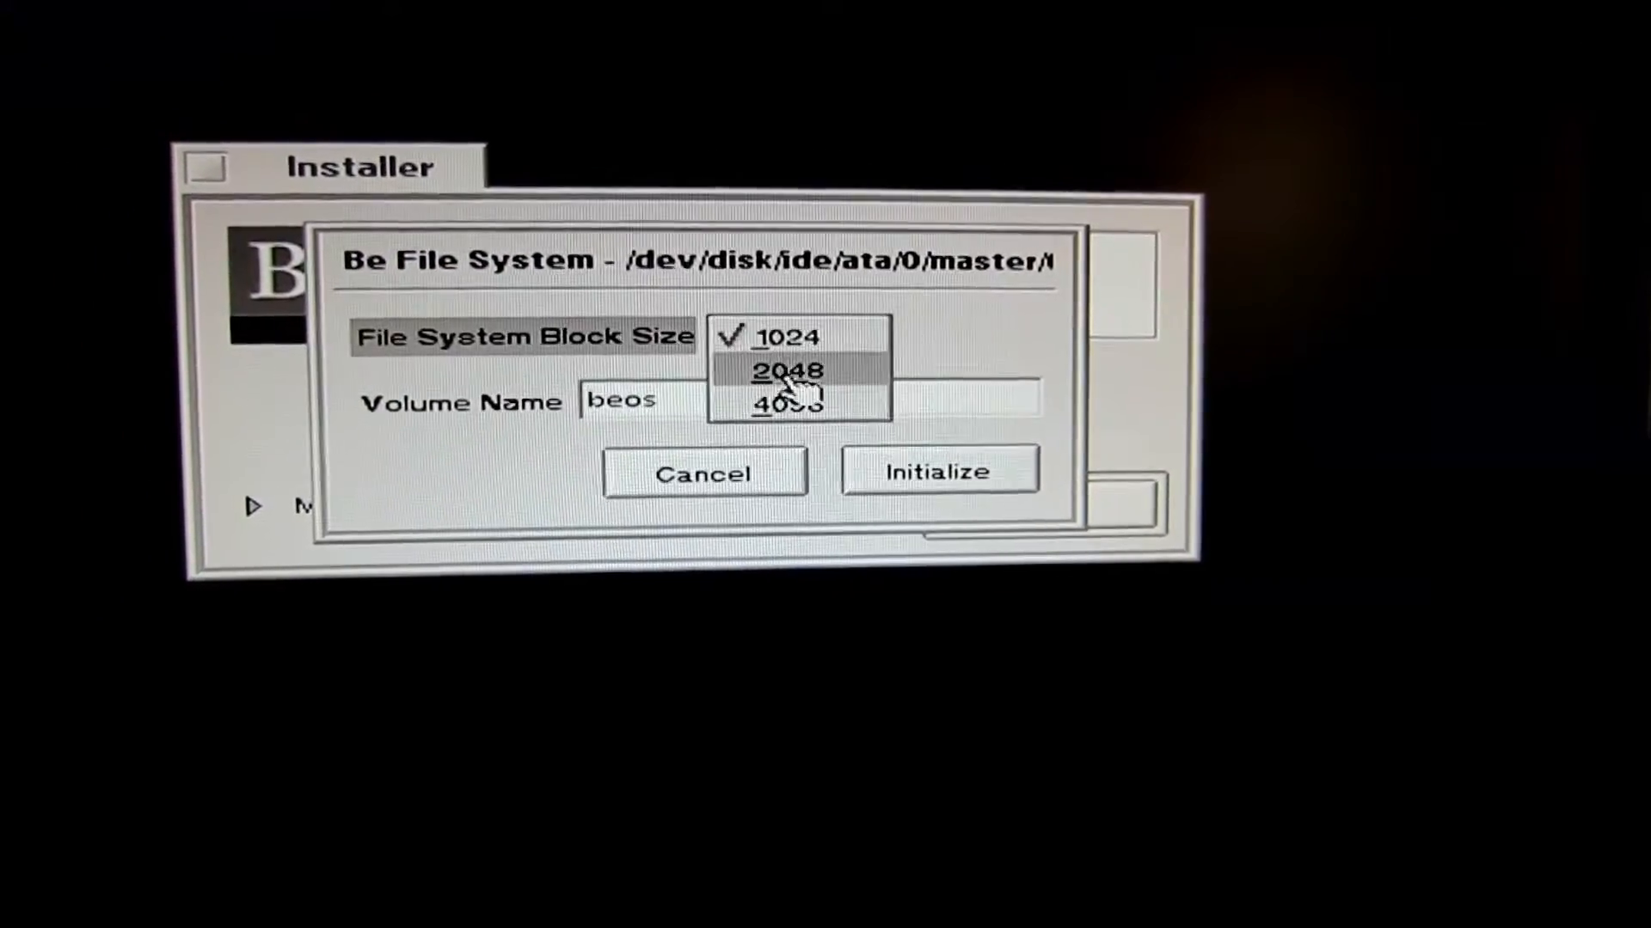
pyautogui.click(935, 469)
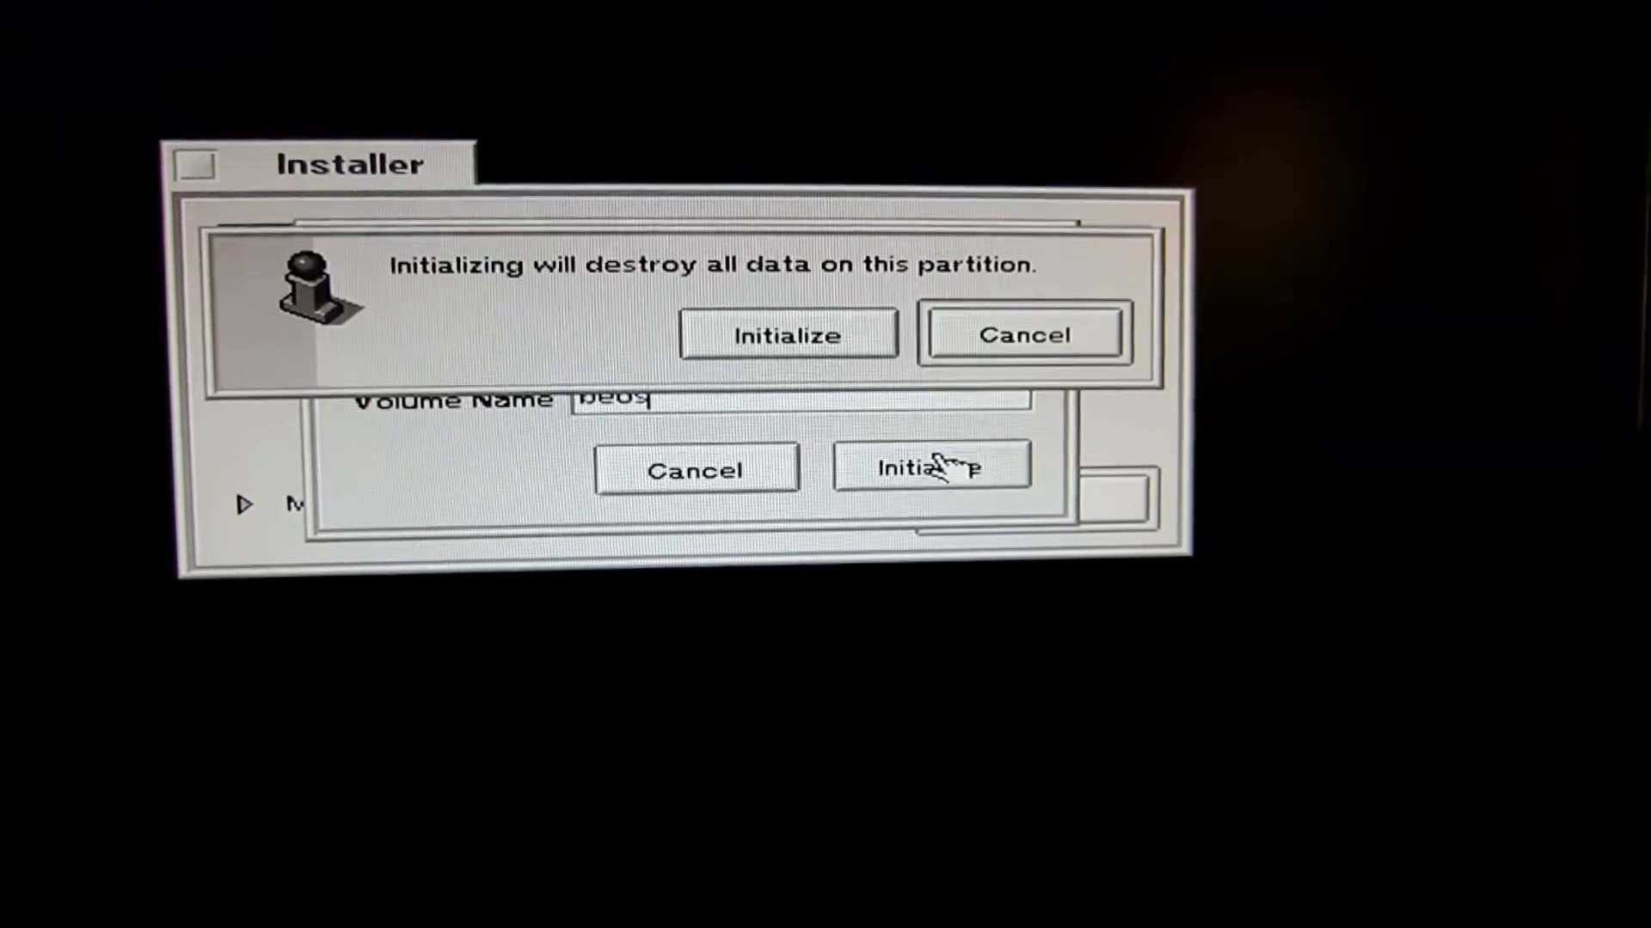
pyautogui.click(787, 334)
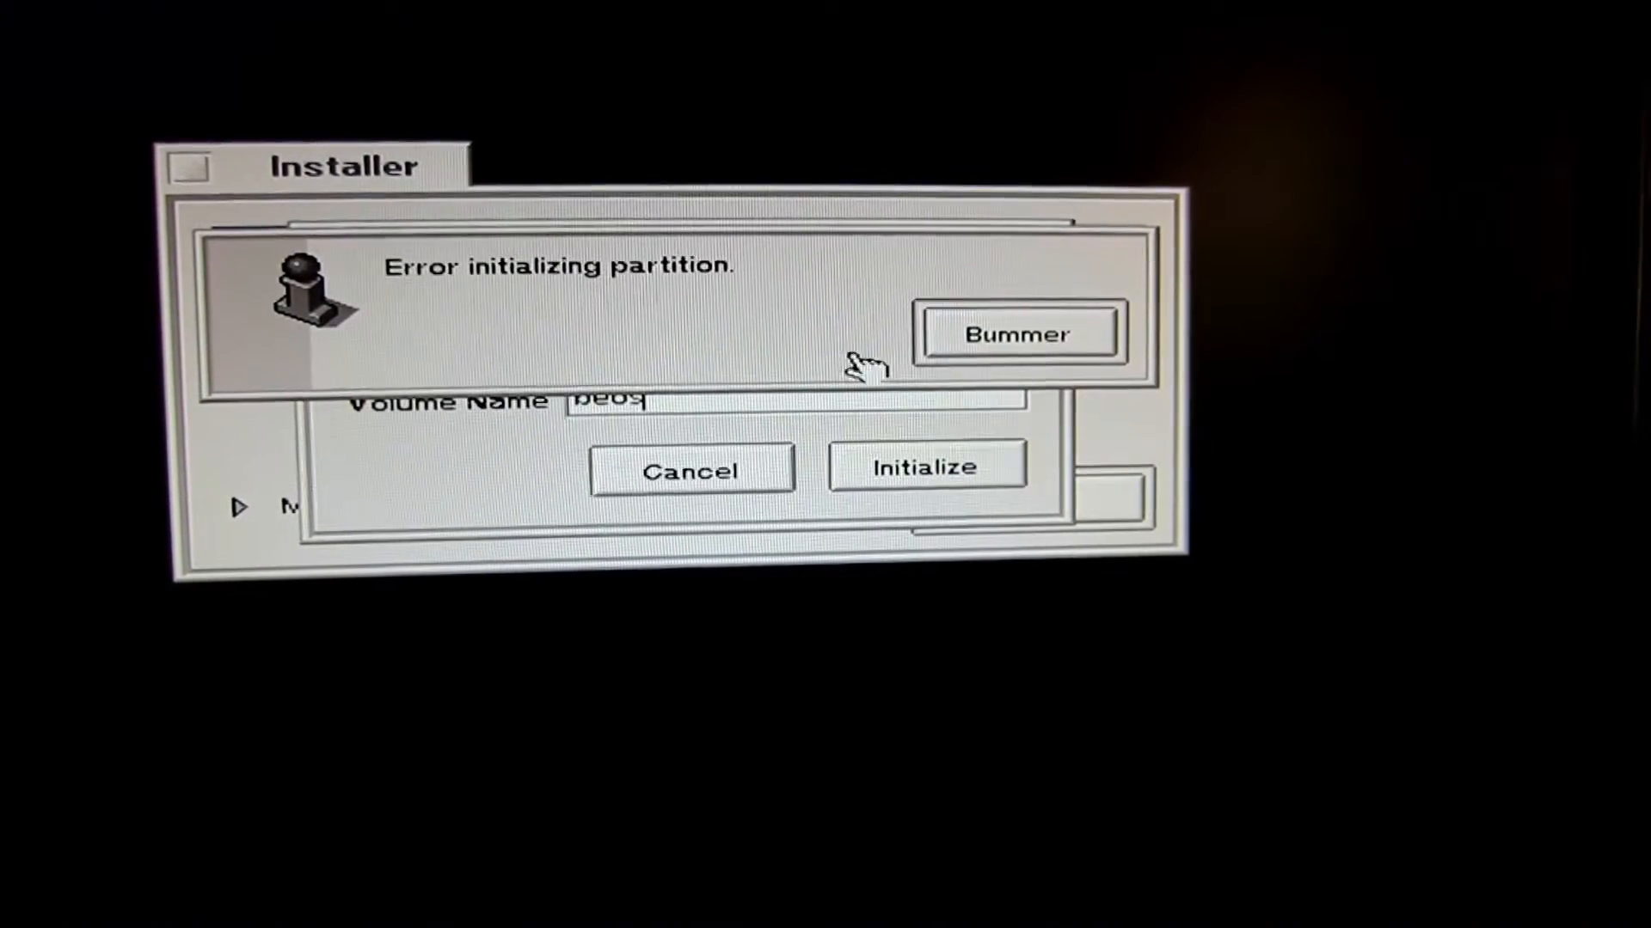
pyautogui.click(1018, 333)
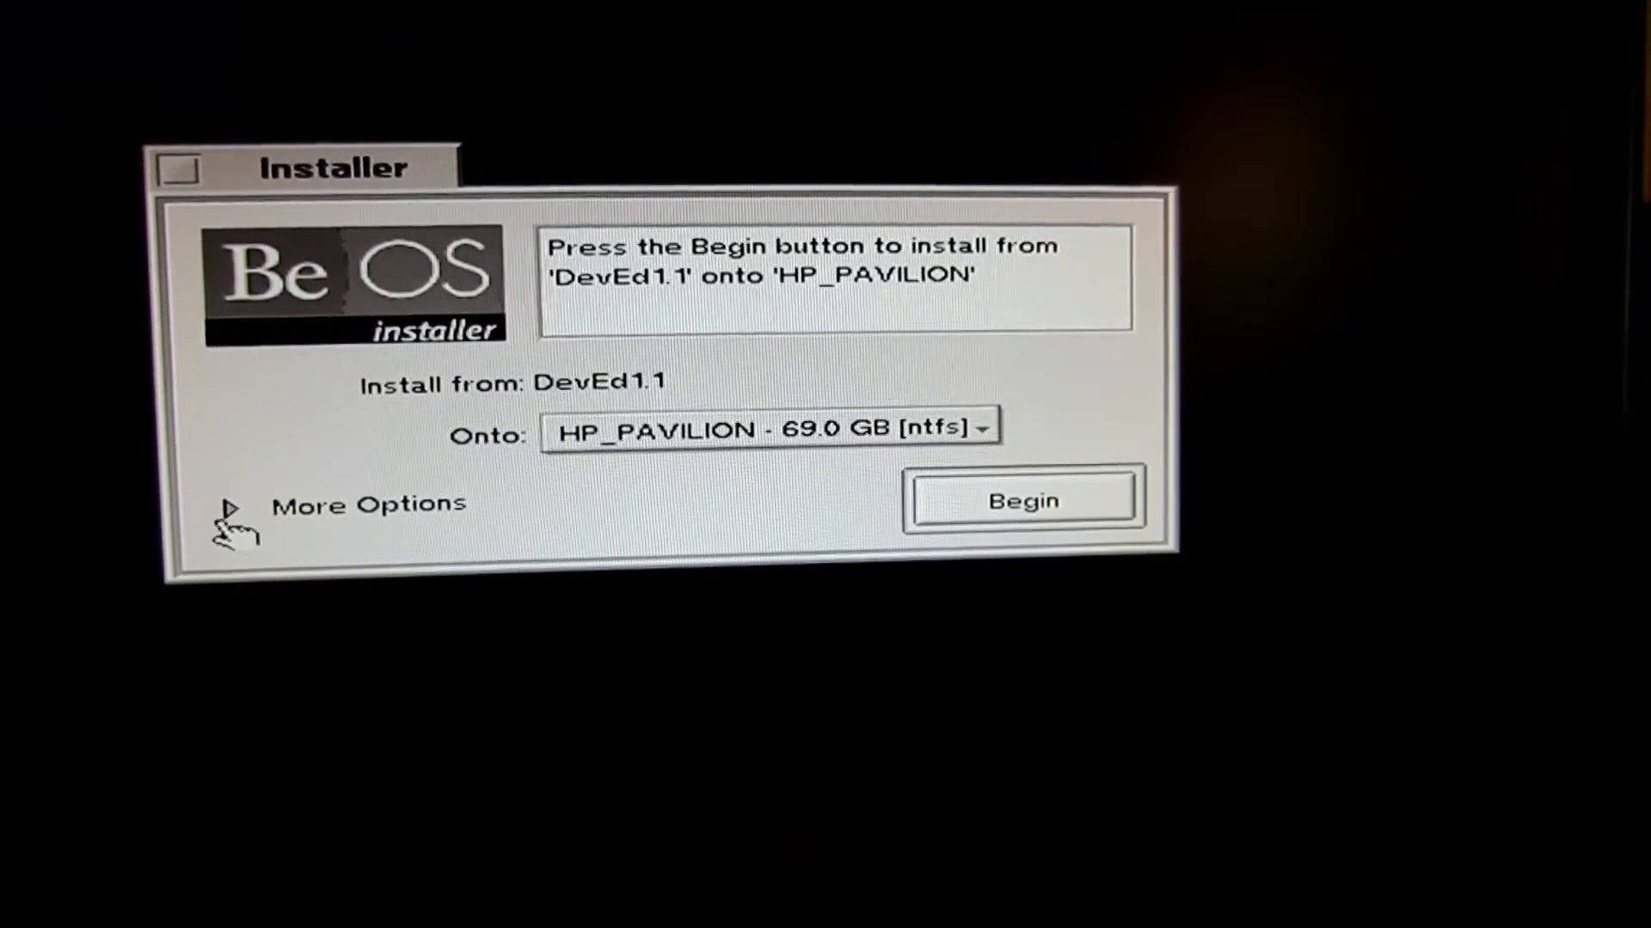
# Show More Options and select the Athlon XP SSE kernel for the install.
pyautogui.click(232, 503)
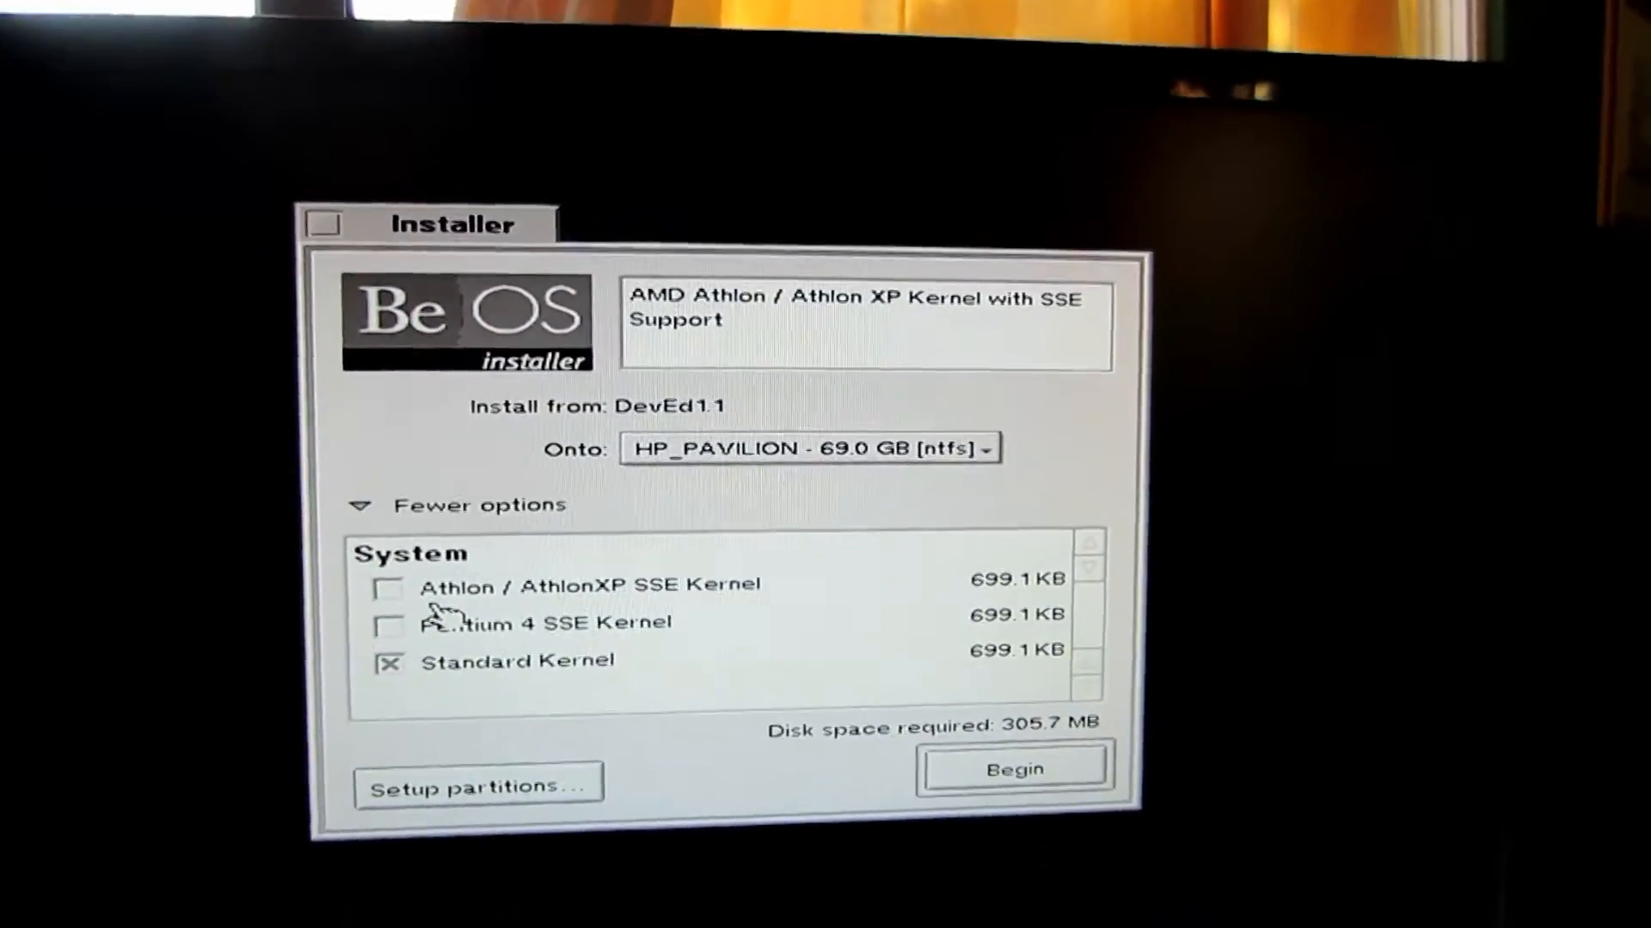
pyautogui.click(1013, 768)
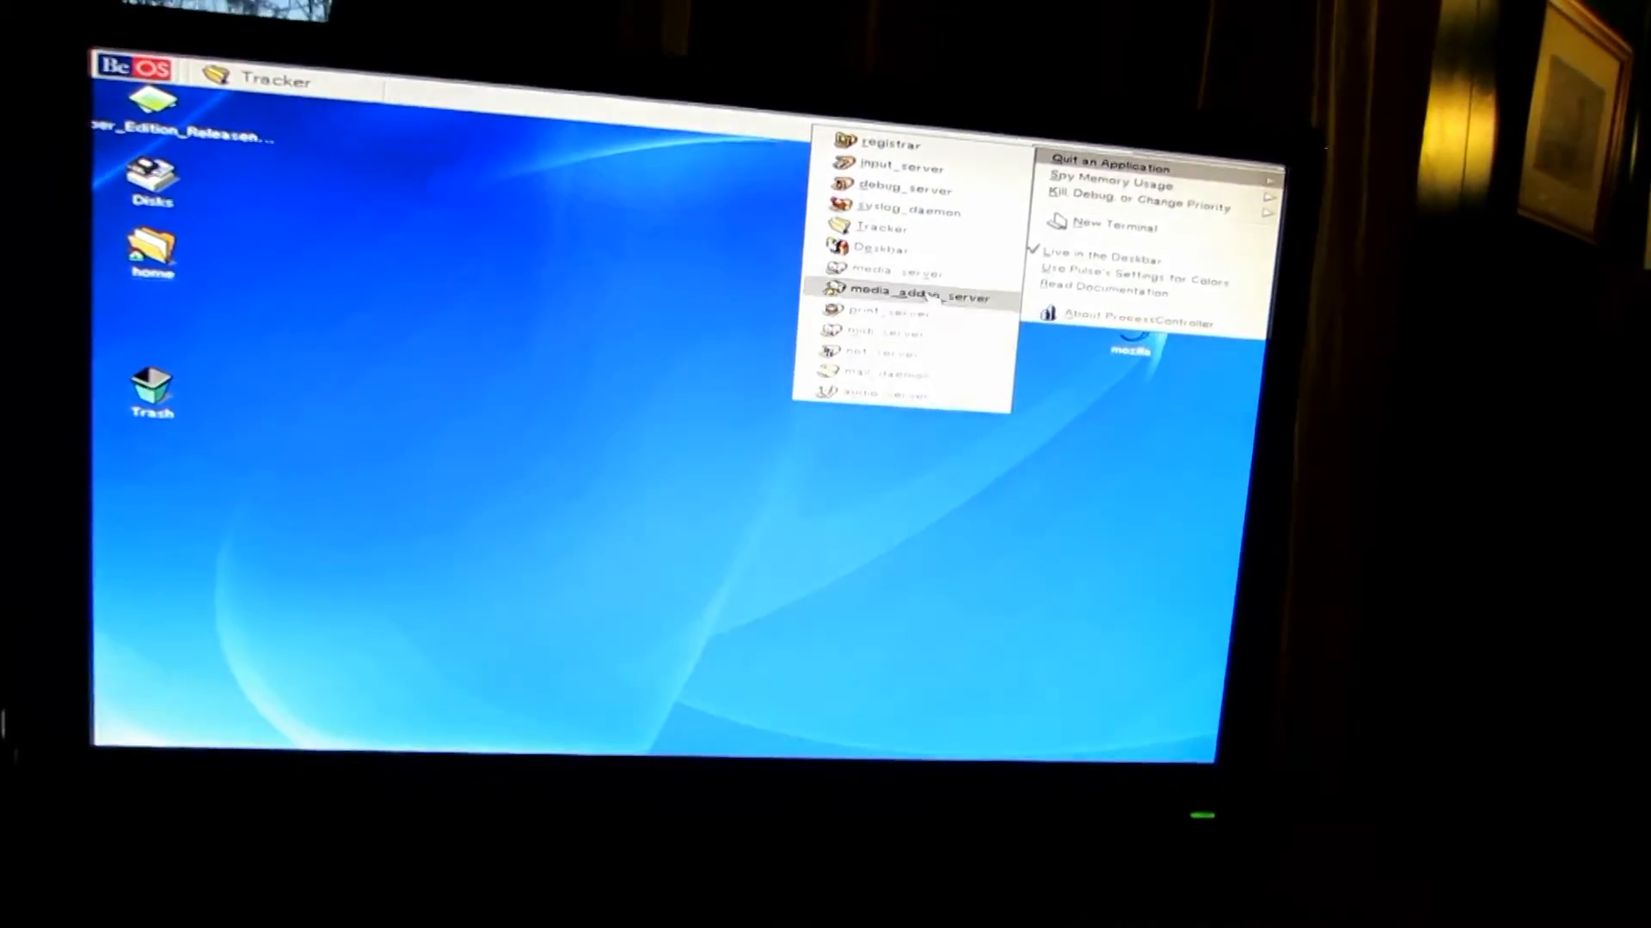
# Launch CL-Amp with its equalizer from the Deskbar Applications menu.
pyautogui.click(1098, 185)
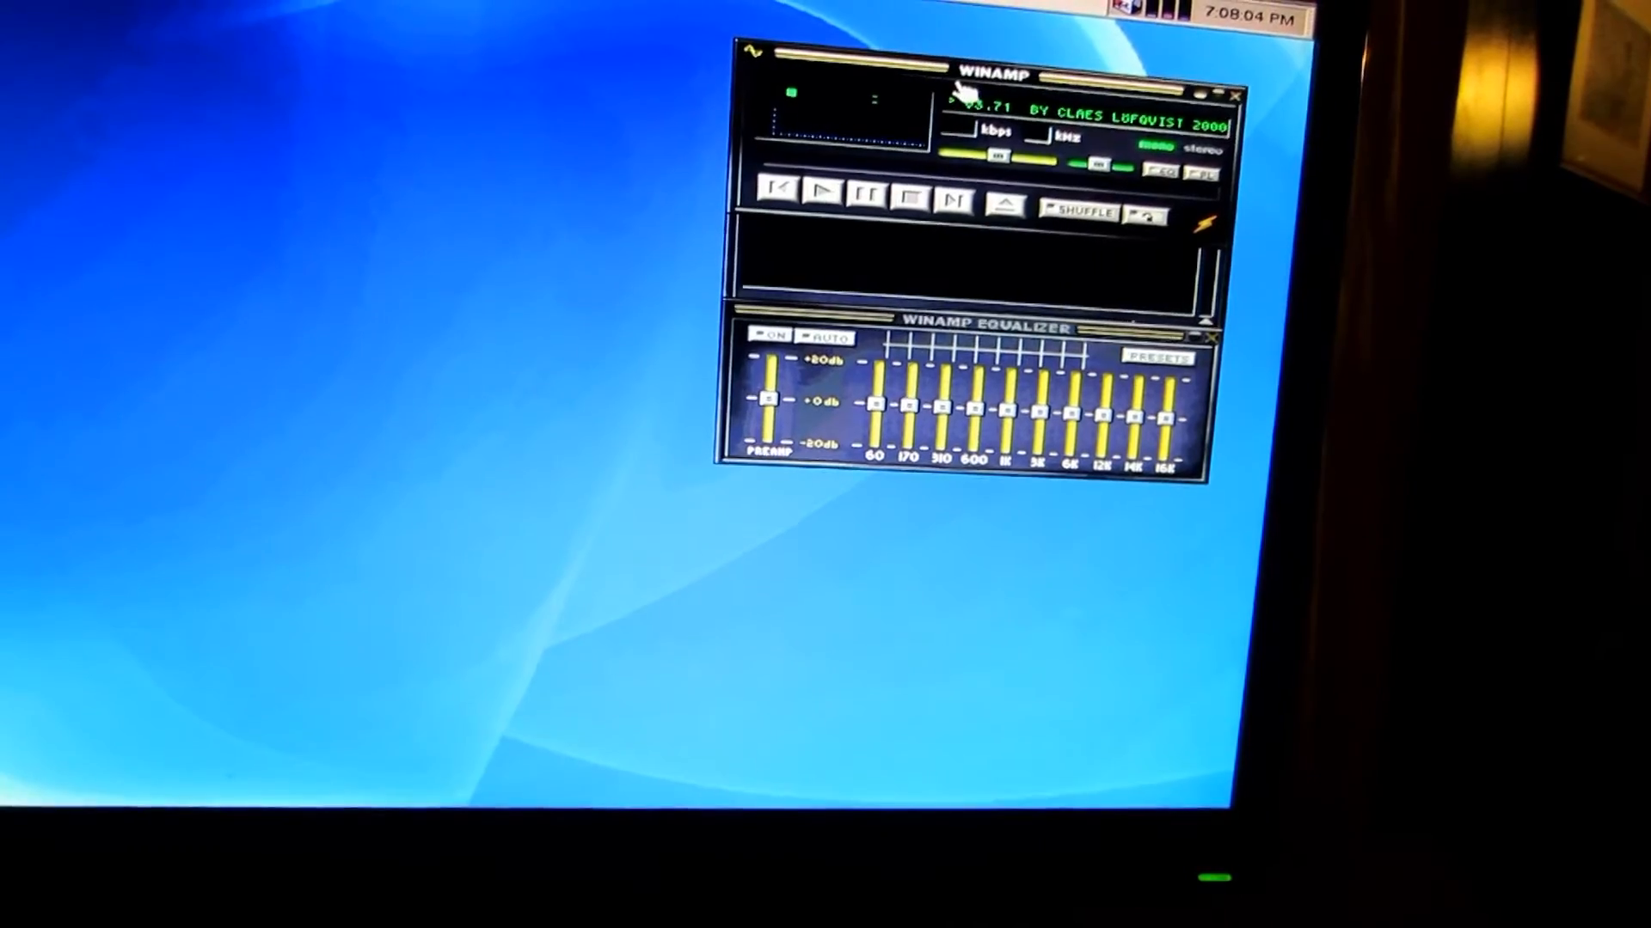
# Launch the Camera application from the Be menu, then reach the Network panel for host vimba.
pyautogui.rightClick(990, 94)
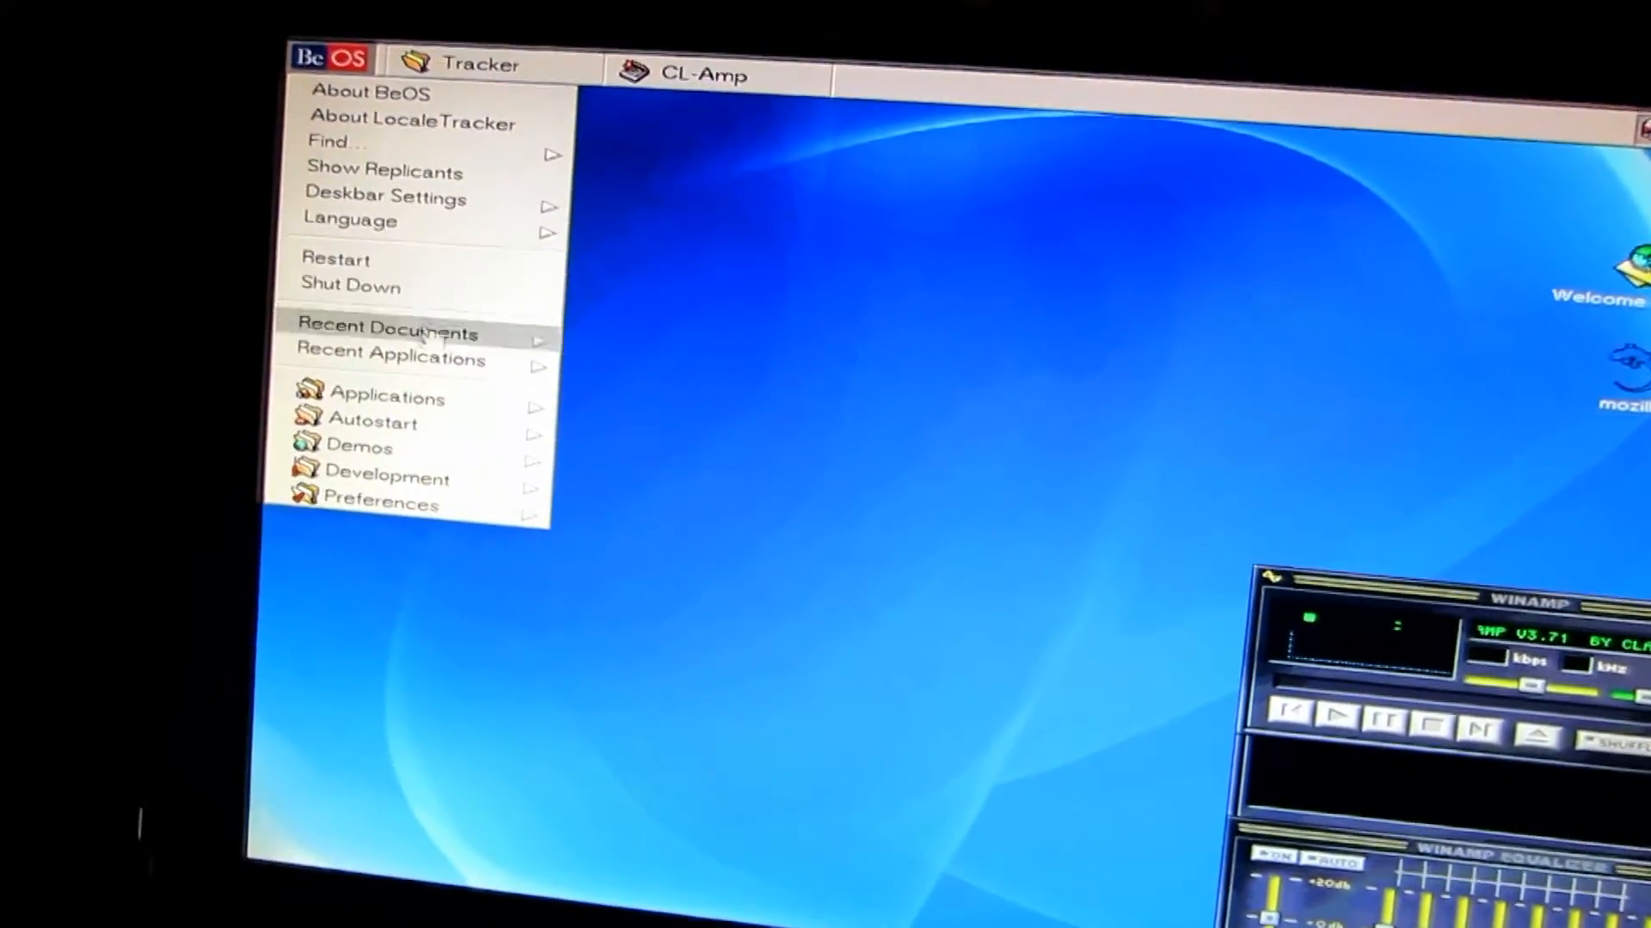
pyautogui.moveTo(386, 414)
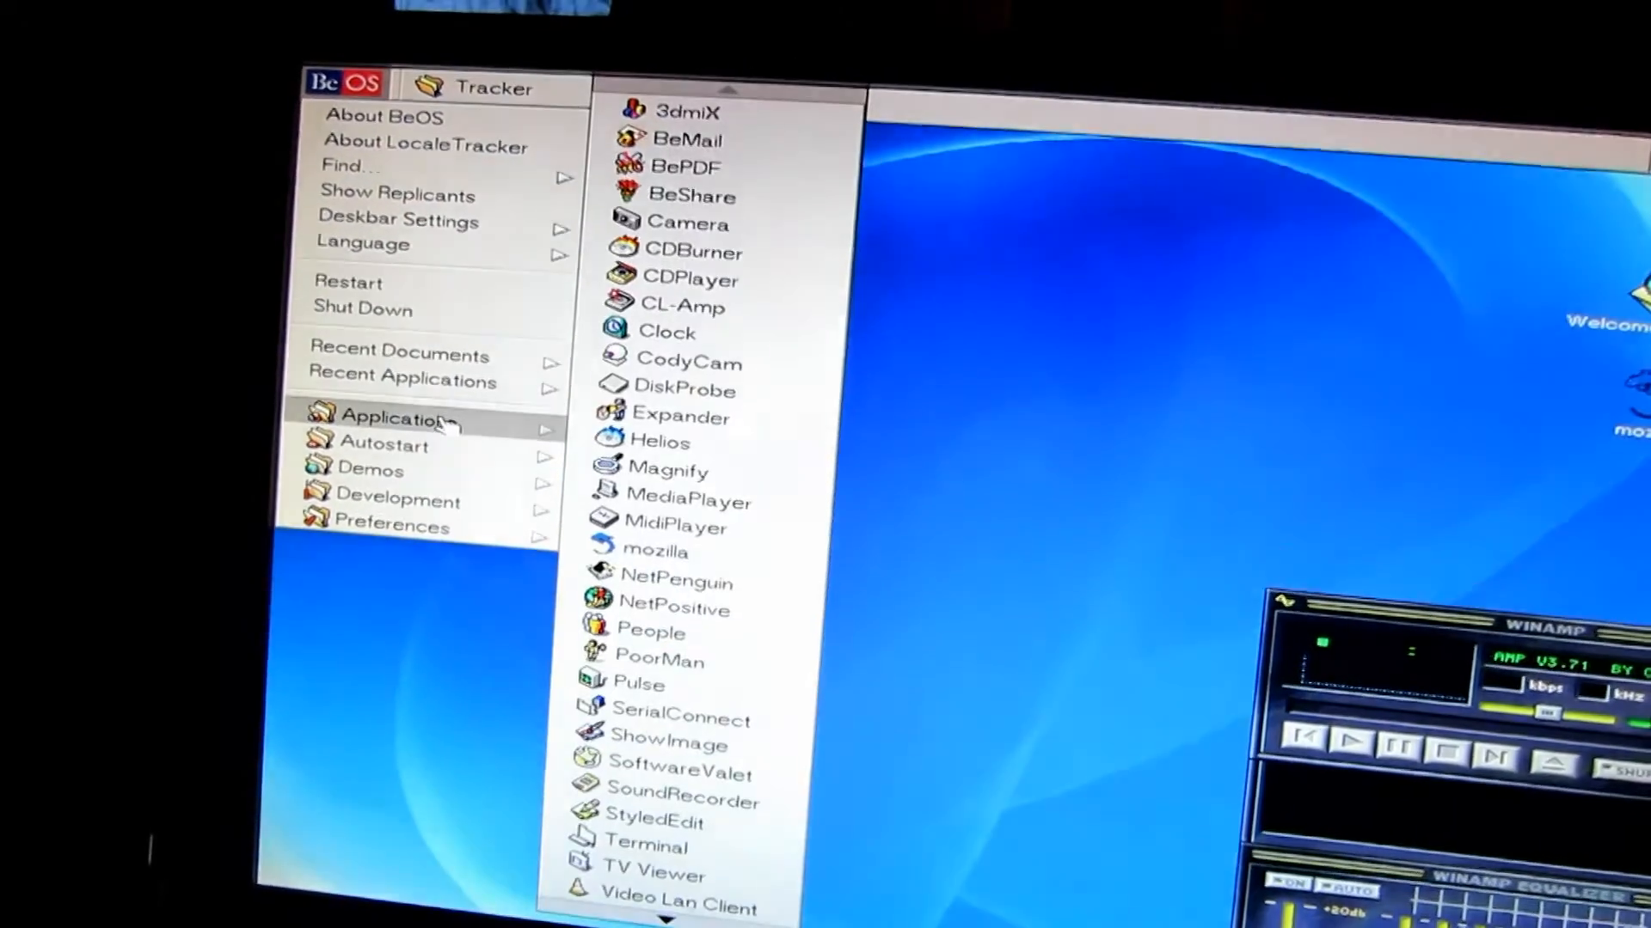
pyautogui.click(688, 224)
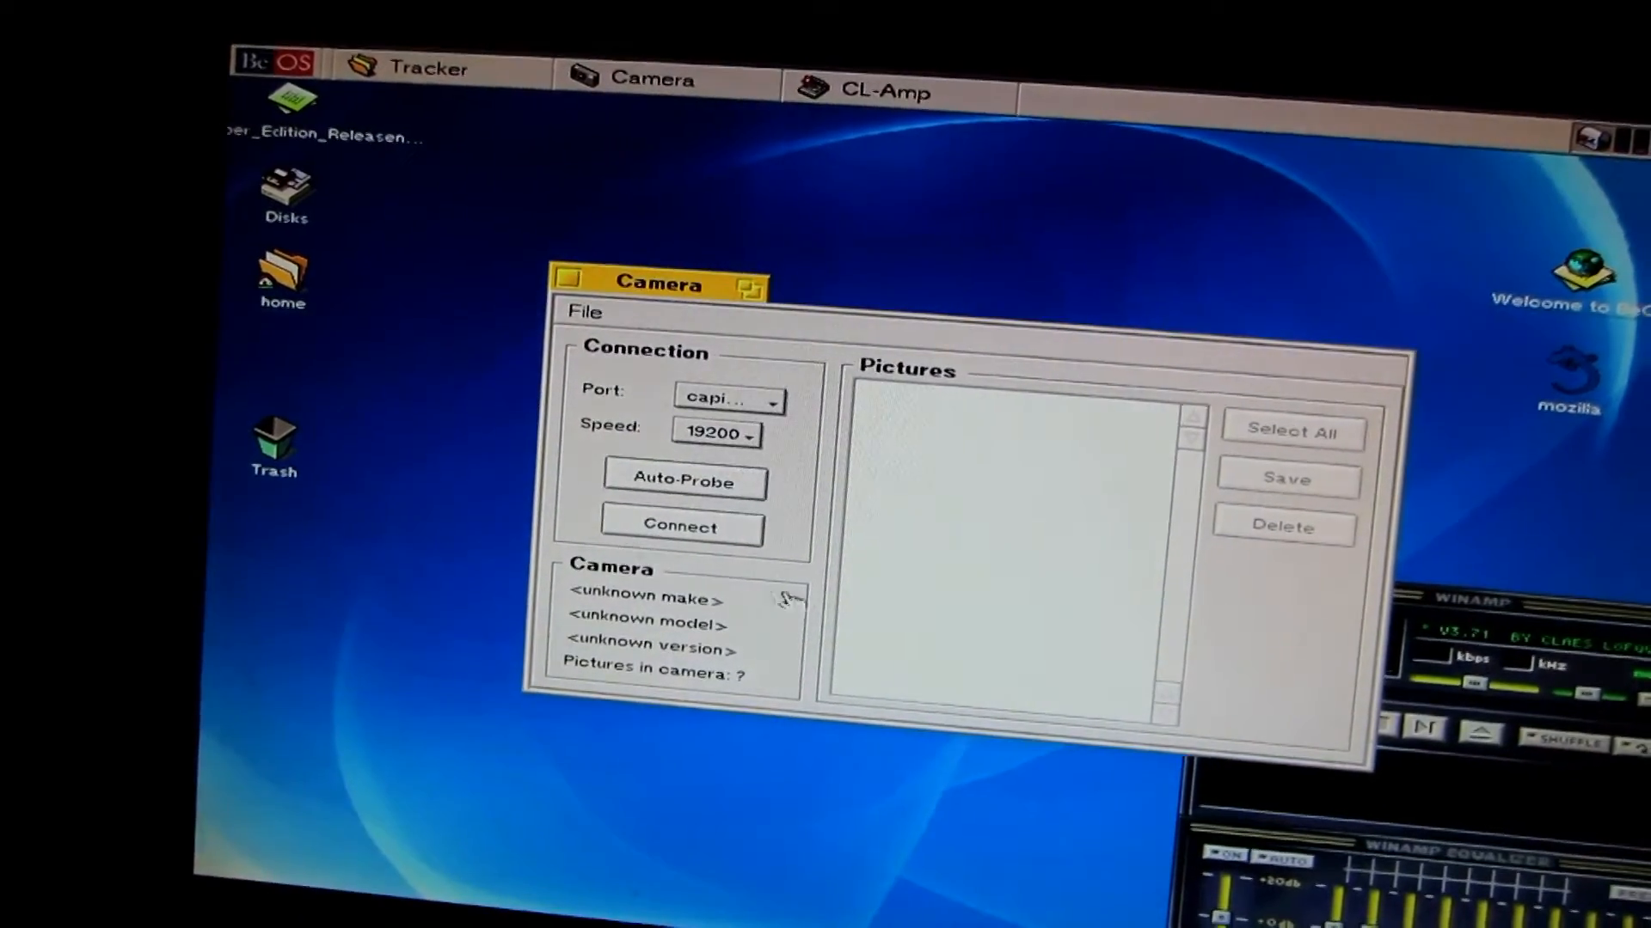
pyautogui.click(274, 64)
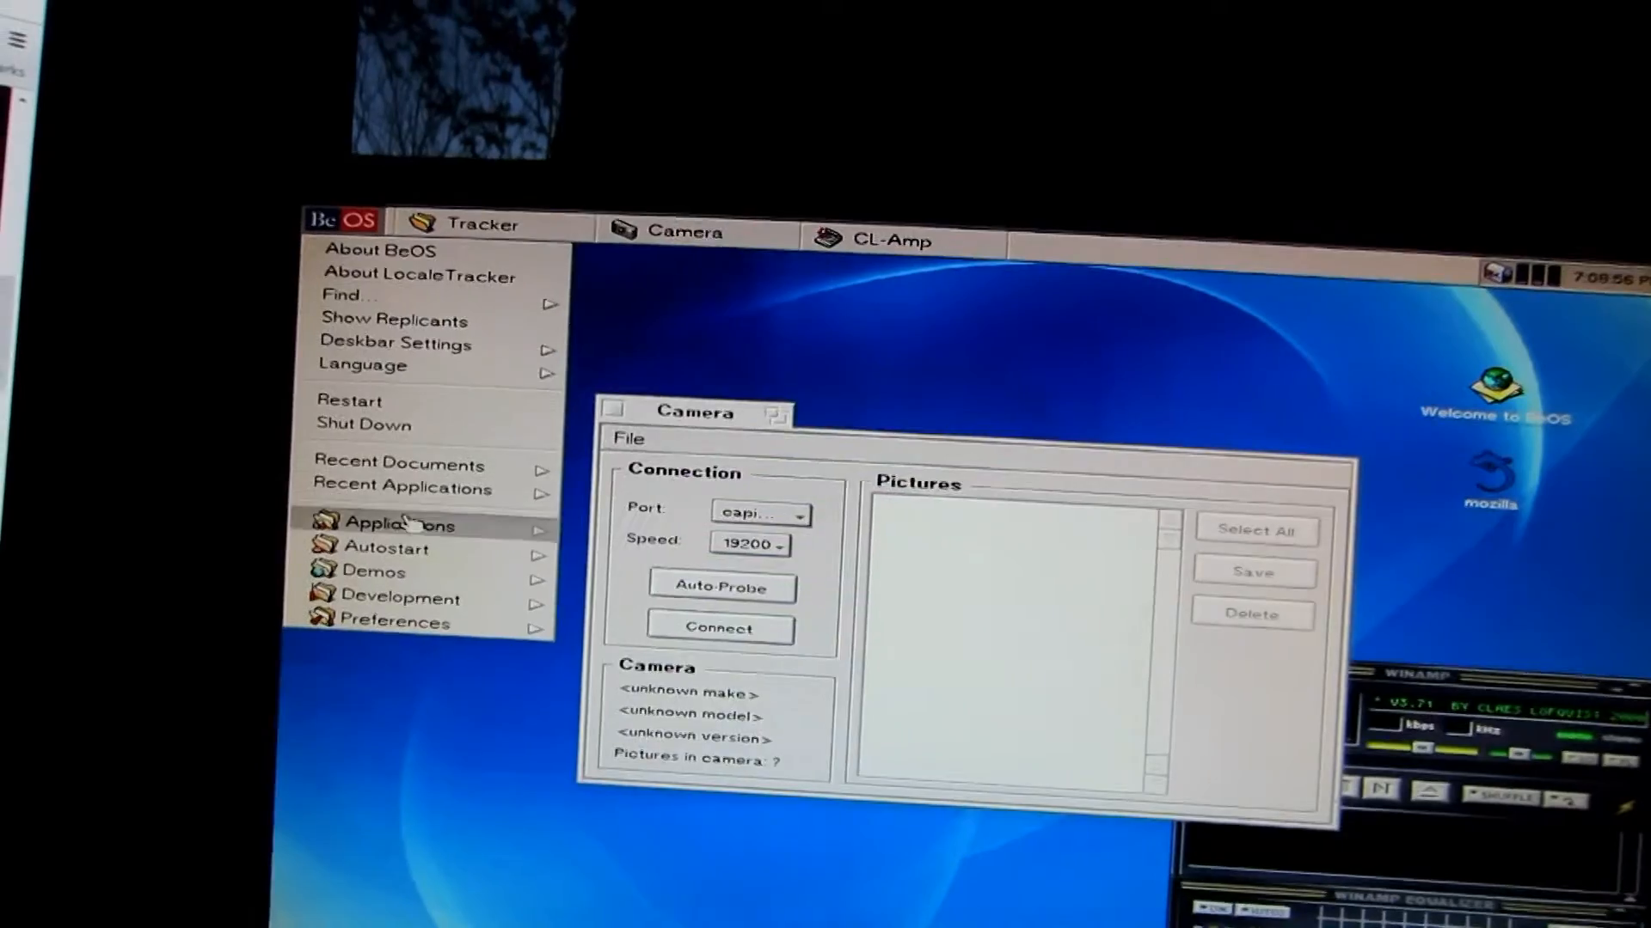
pyautogui.click(401, 525)
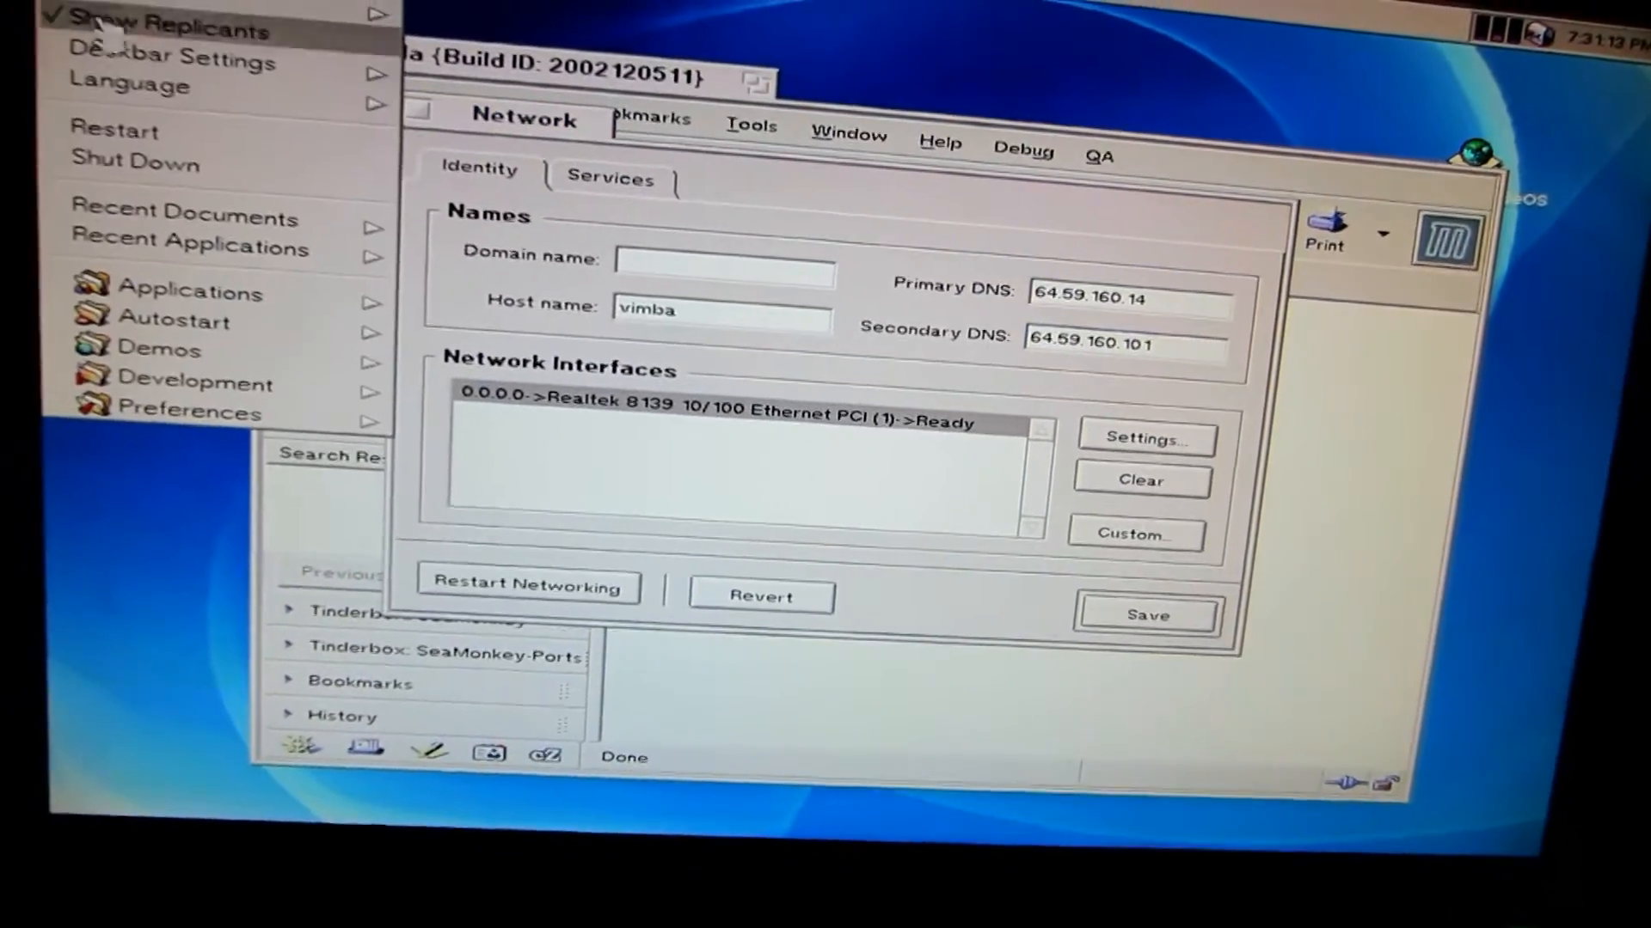
# Put the Realtek 8139 interface on DHCP, save the configuration and answer the restart-networking prompt.
pyautogui.click(189, 435)
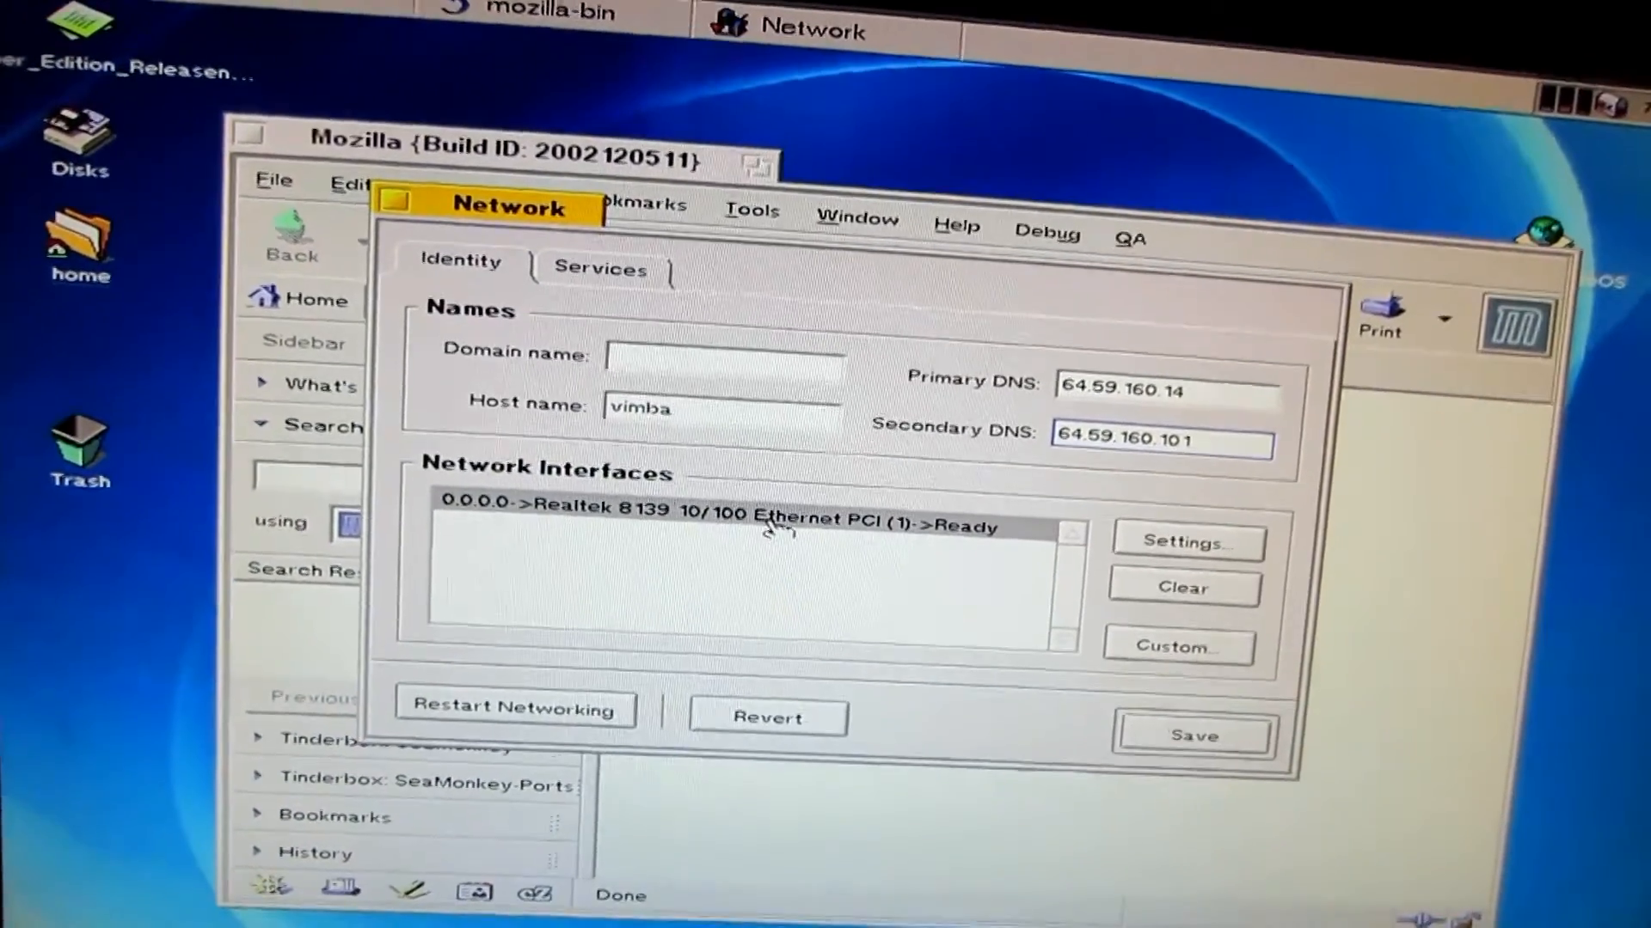
pyautogui.click(1186, 542)
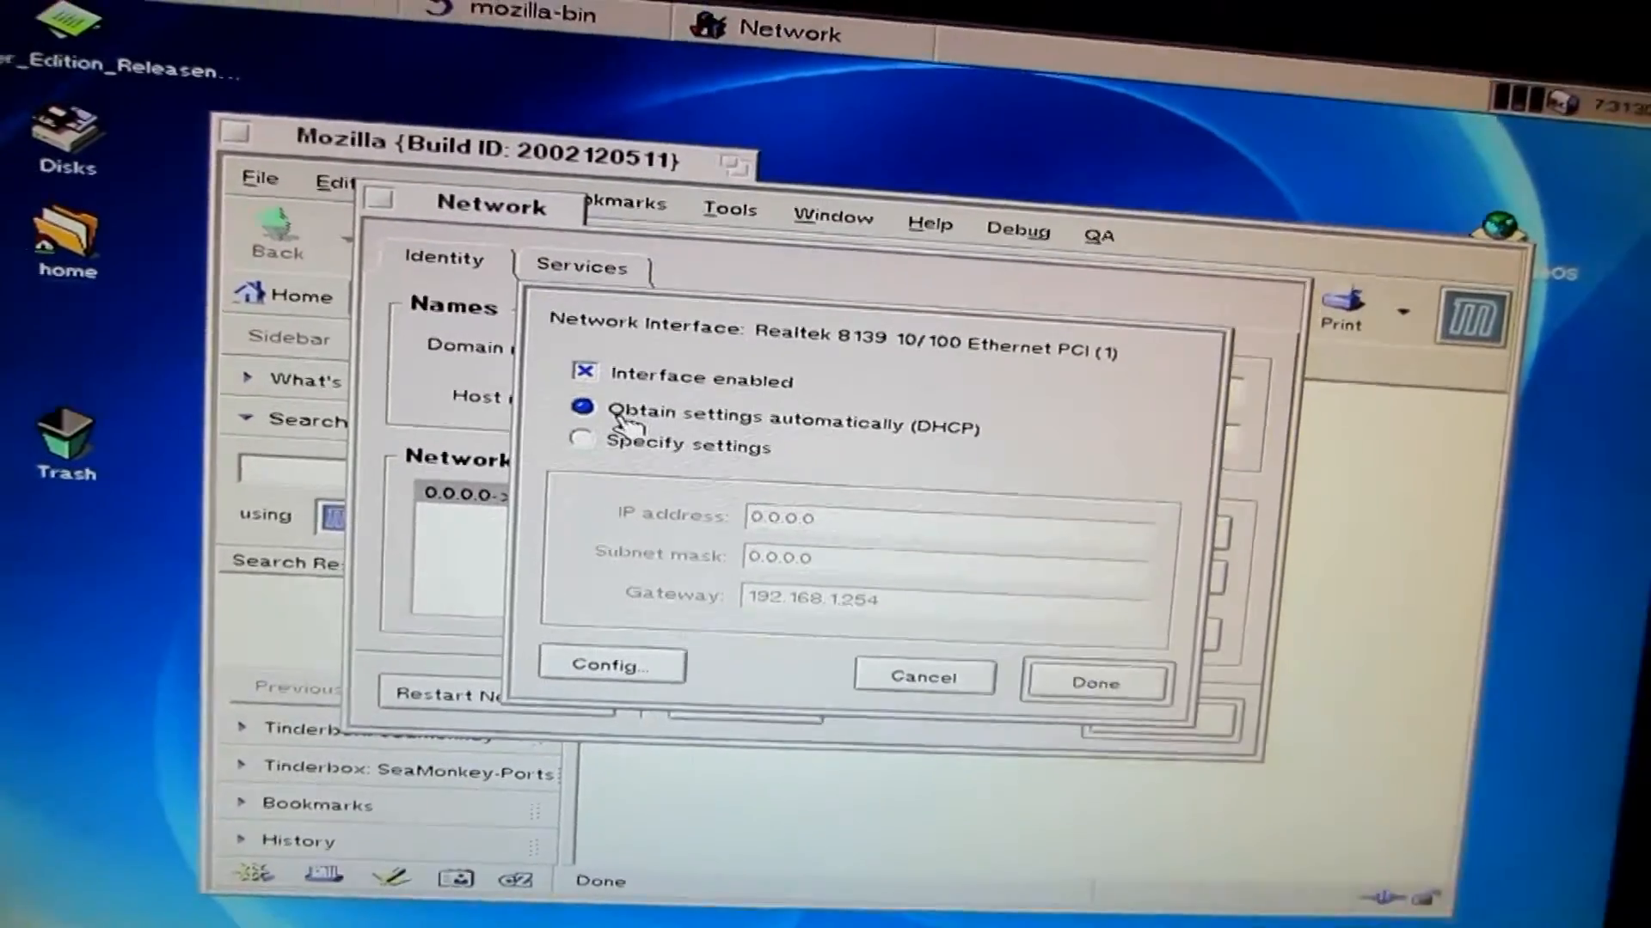
pyautogui.click(1096, 682)
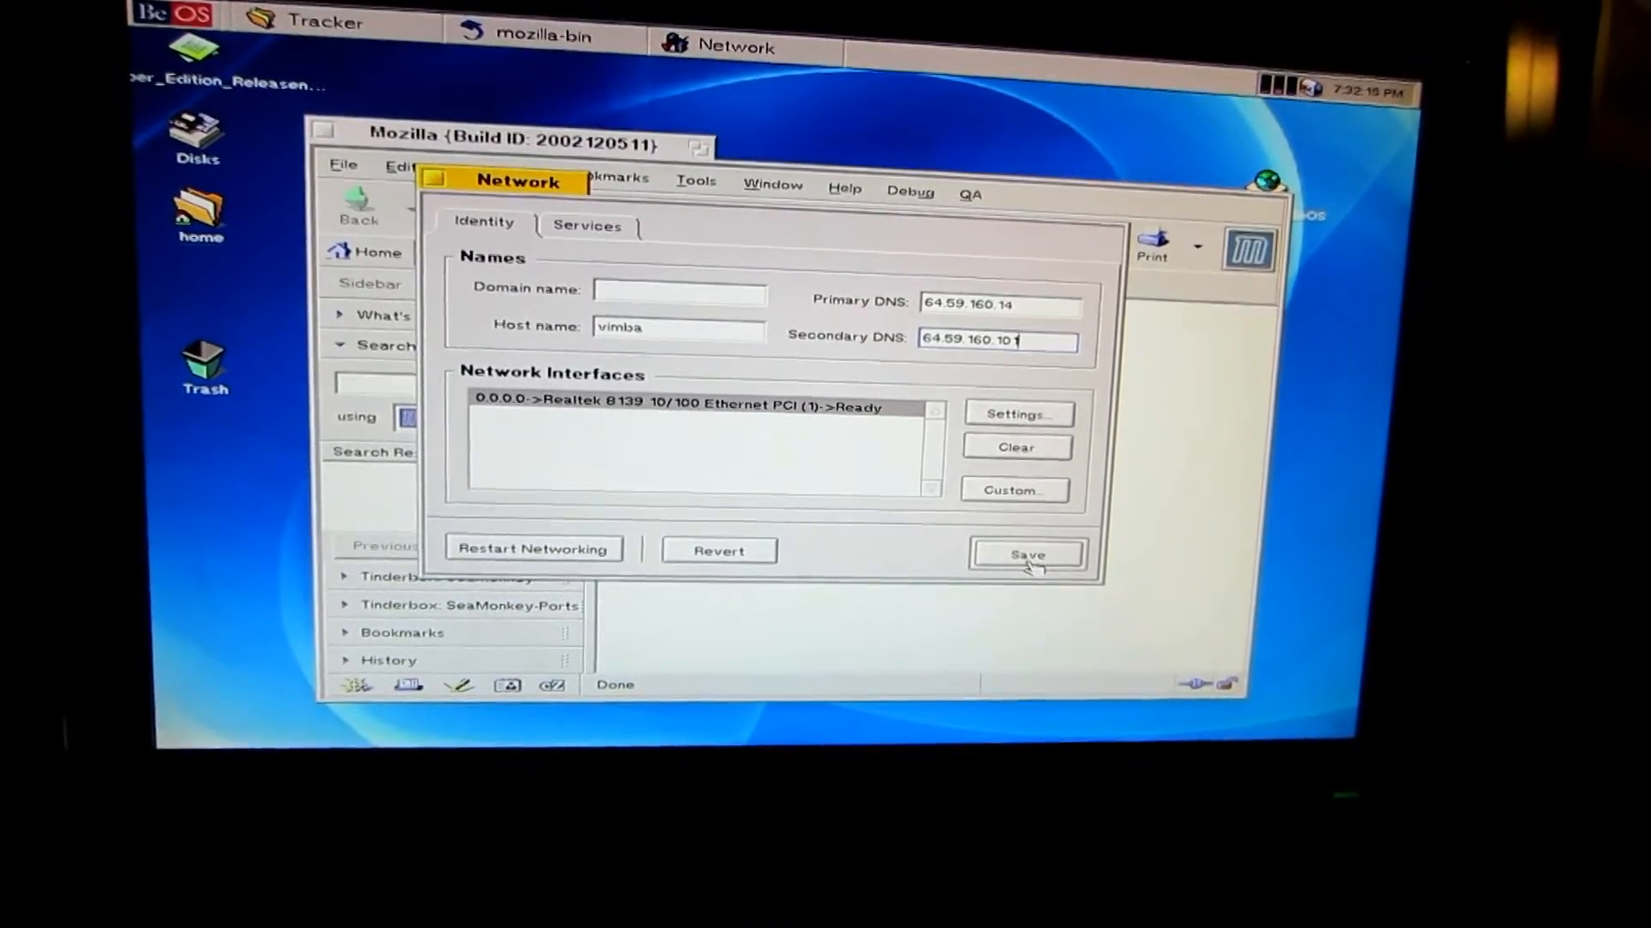
pyautogui.click(1027, 555)
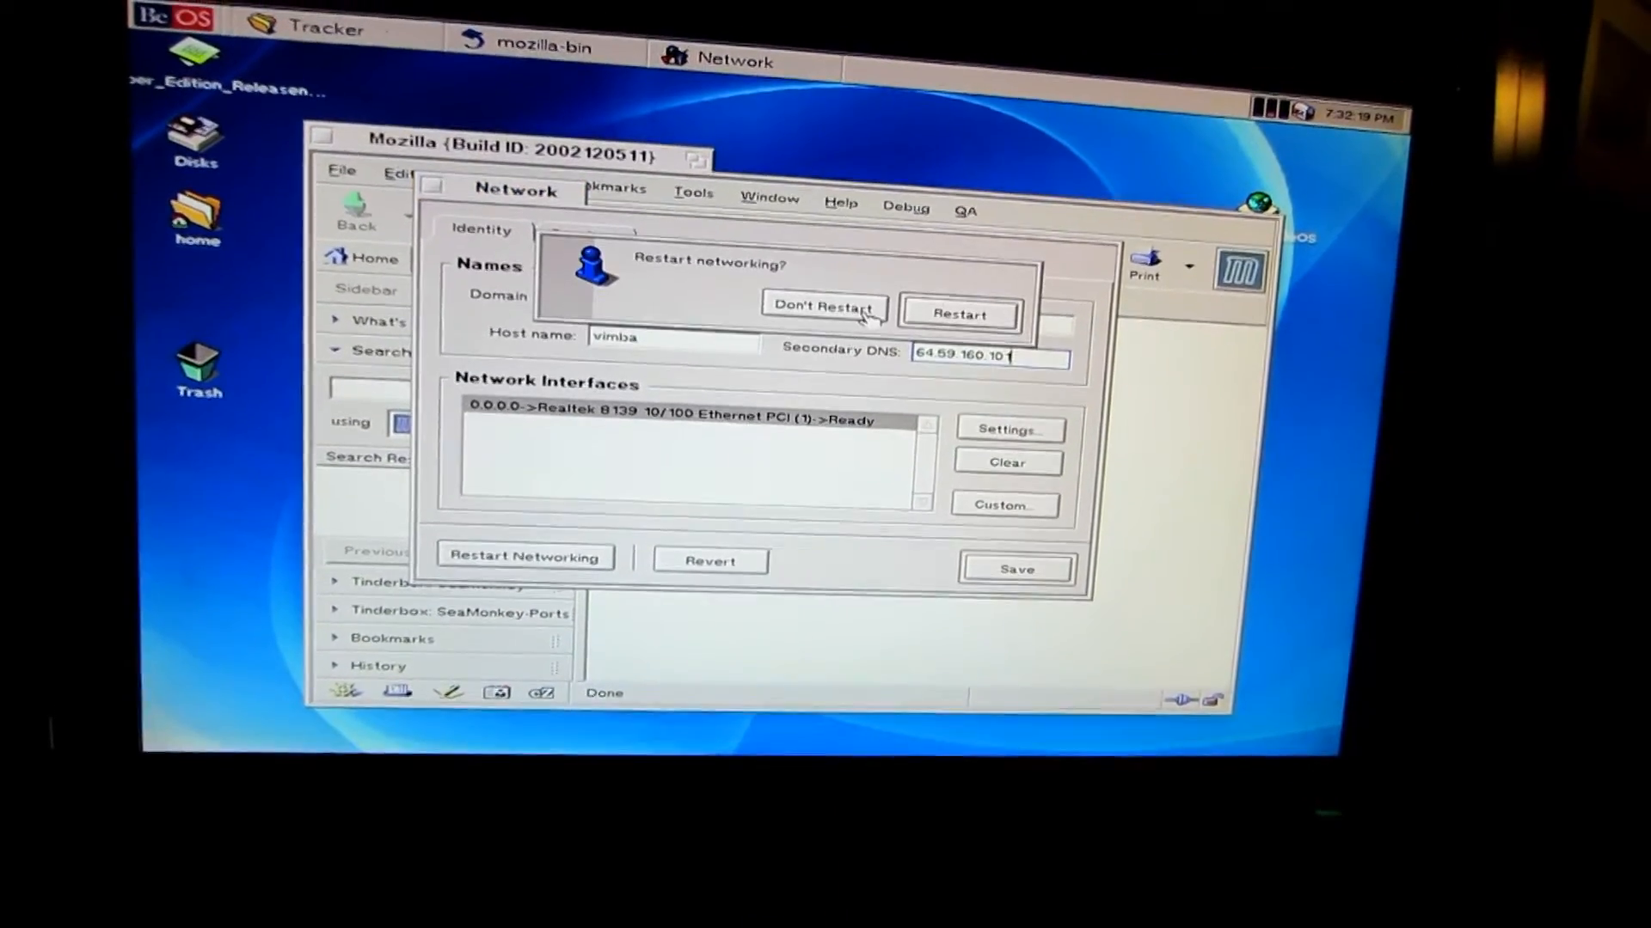
pyautogui.click(958, 313)
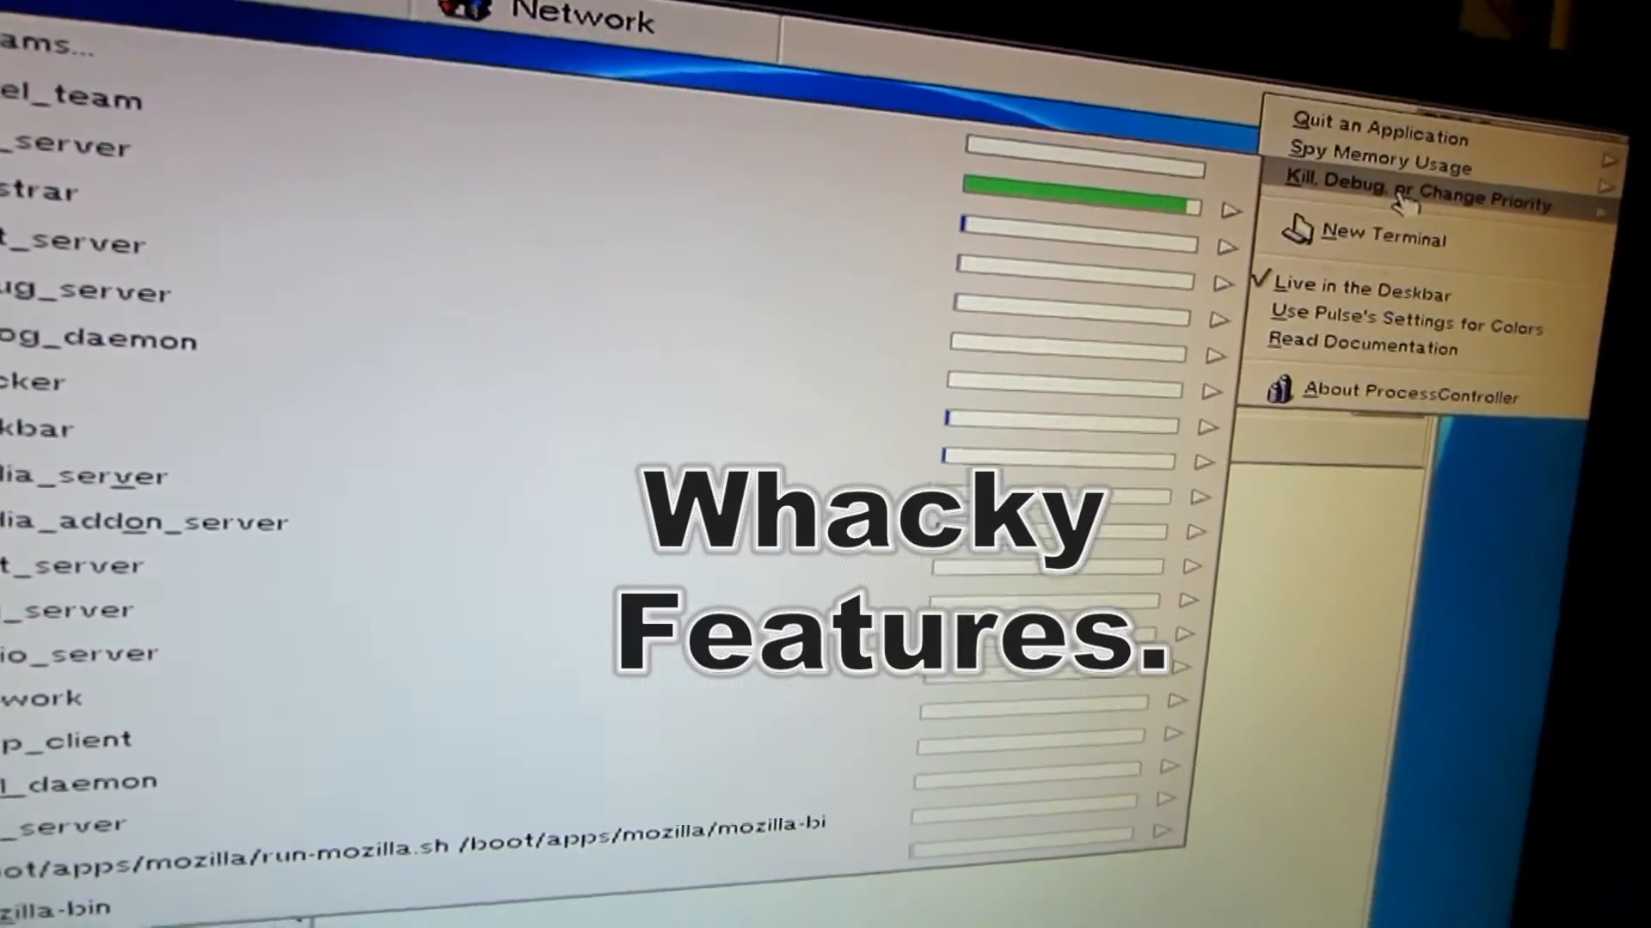
# Show the ProcessController process list with Kill, Debug and Change Priority options.
pyautogui.click(1410, 198)
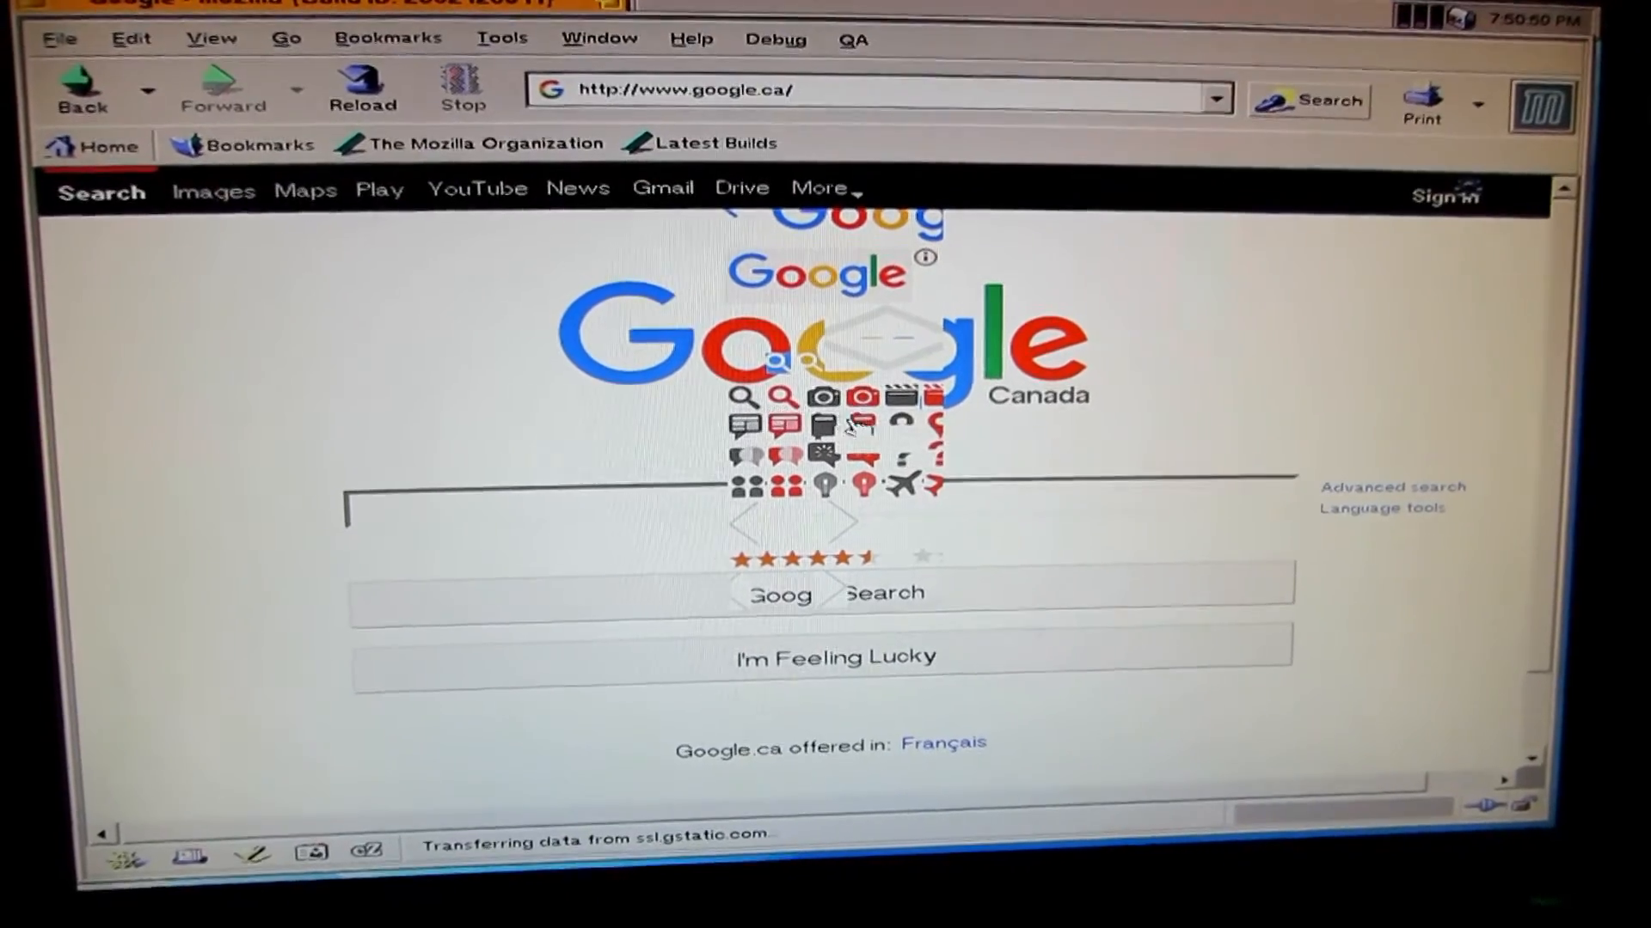
# Search Google Canada for beid and continue past the unencrypted-connection warning.
pyautogui.write('beid')
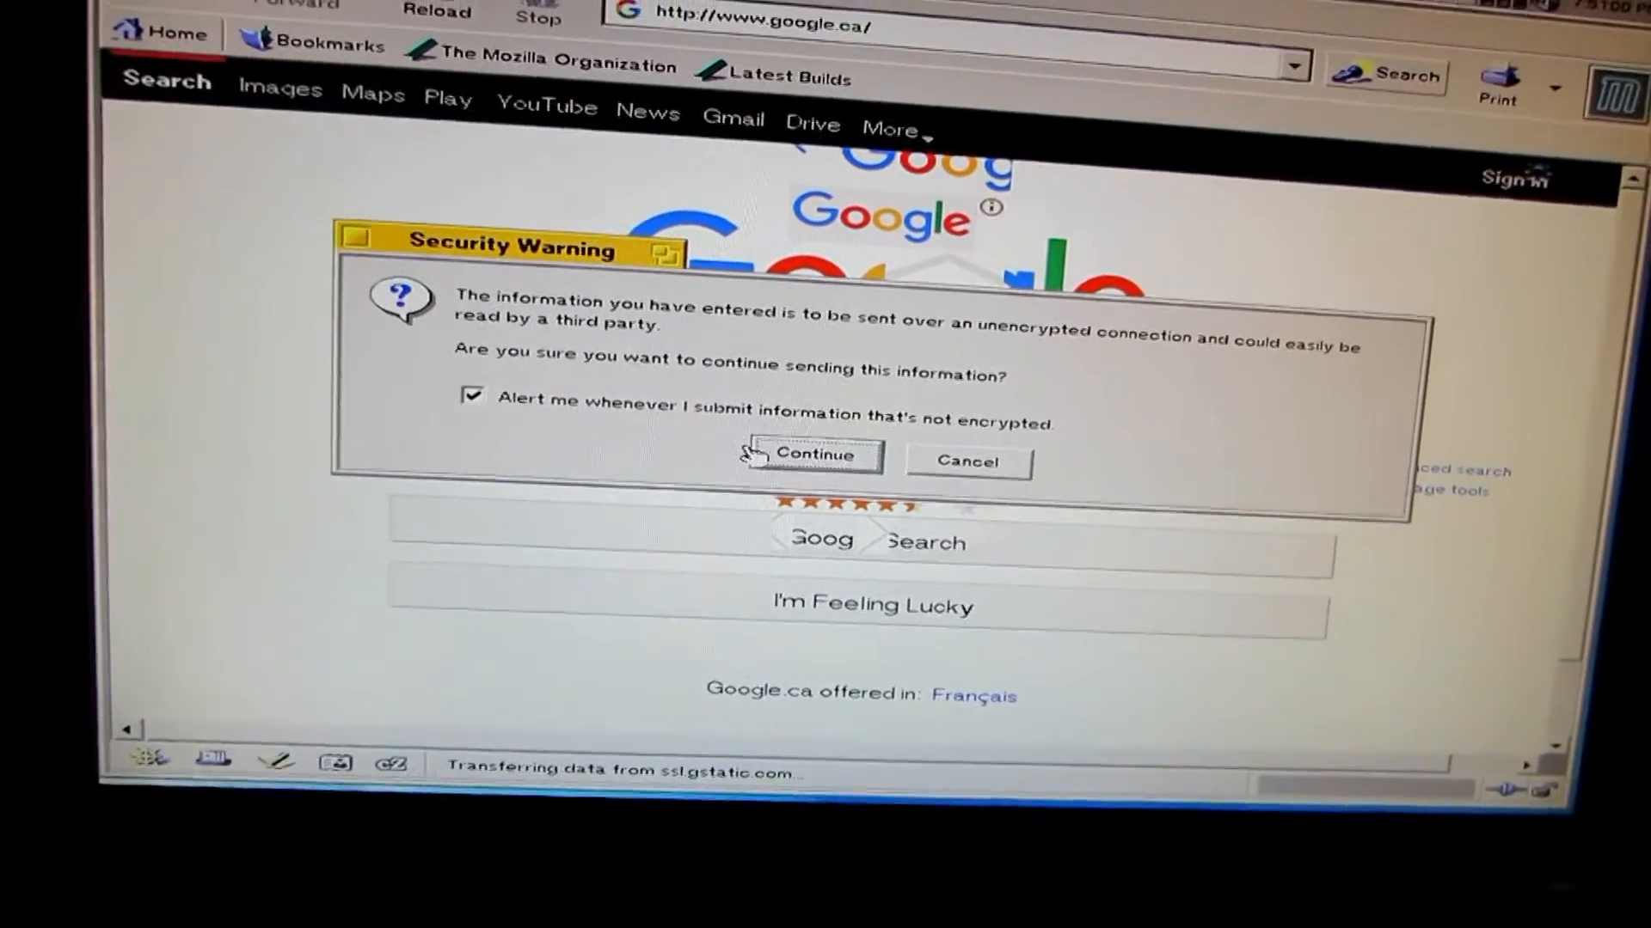
pyautogui.click(808, 454)
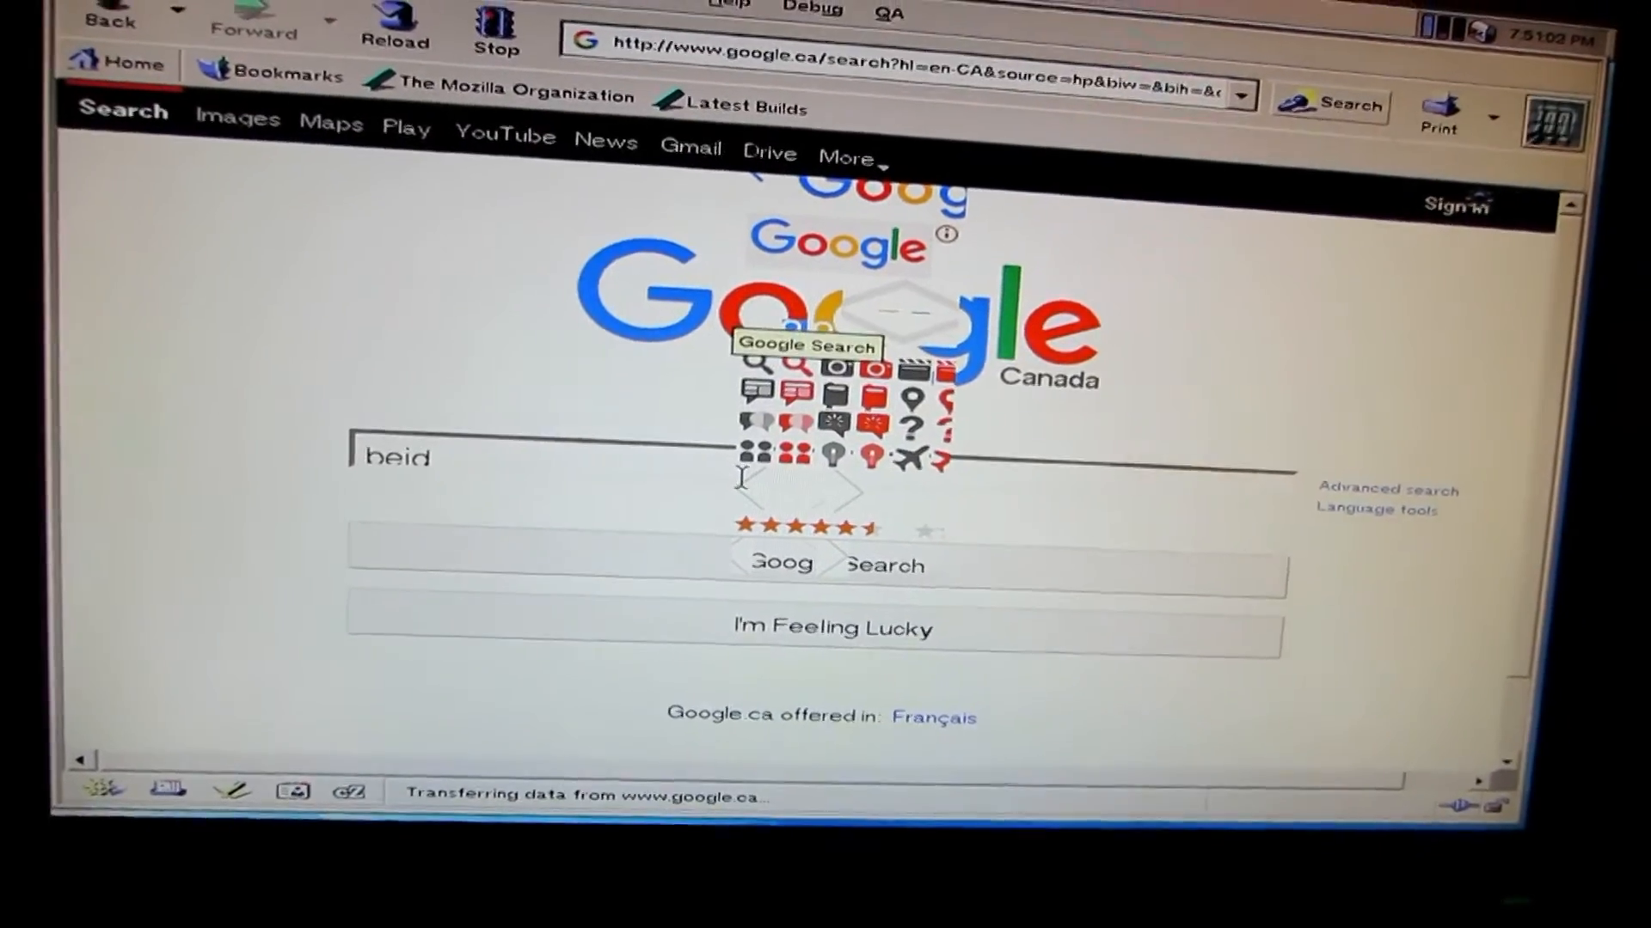